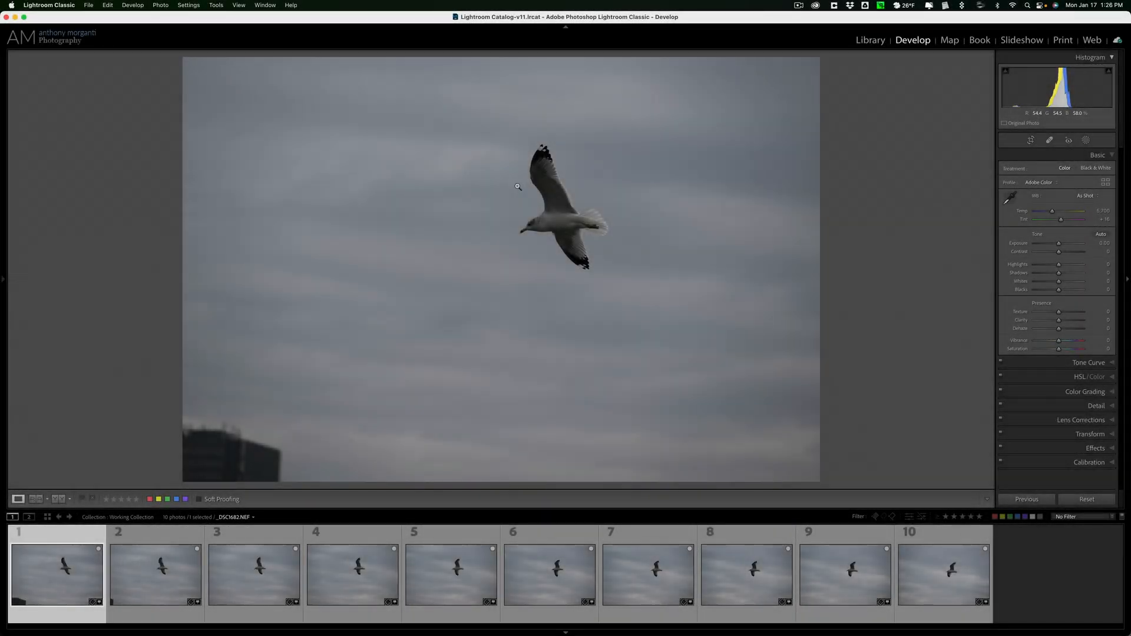
Preview seagull photos two through ten from the Develop module filmstrip.
left_click(352, 573)
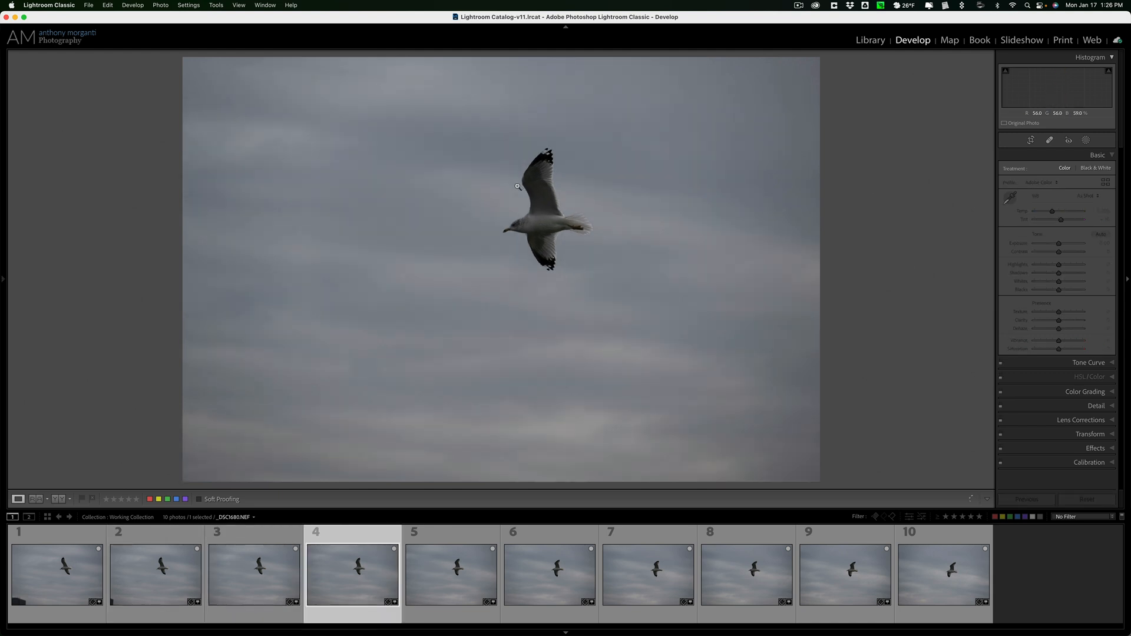
left_click(549, 573)
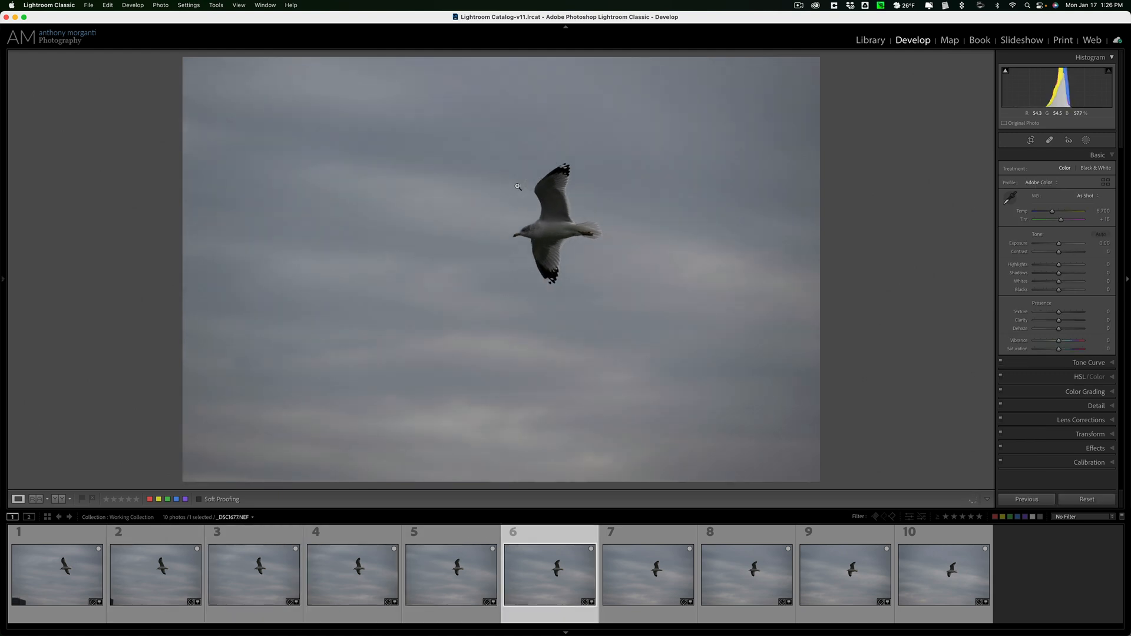
left_click(746, 573)
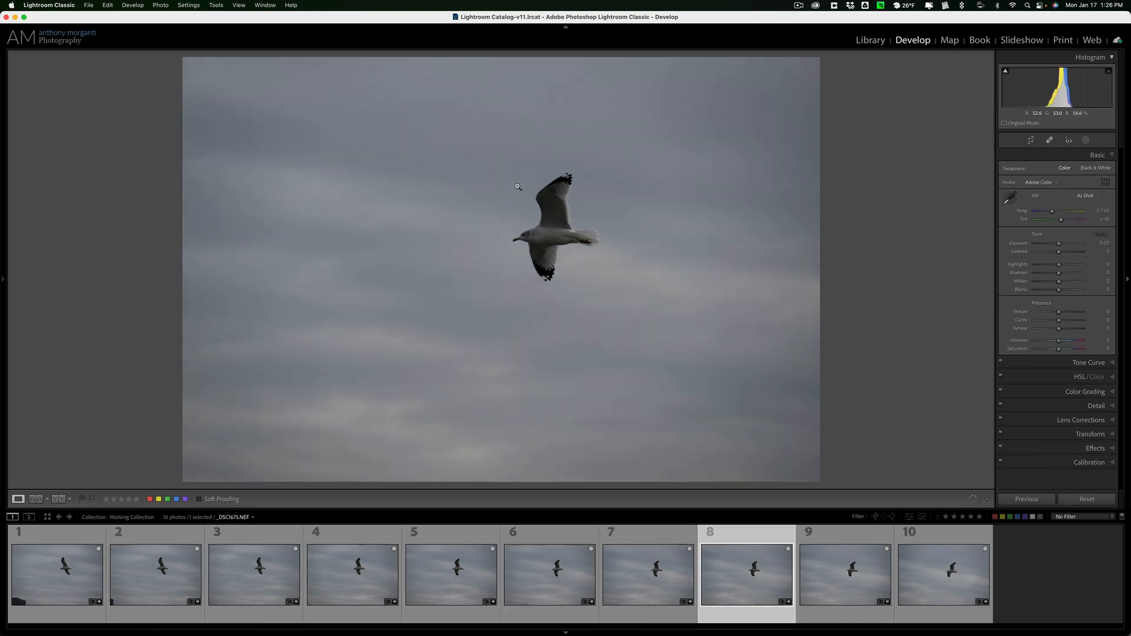
left_click(844, 573)
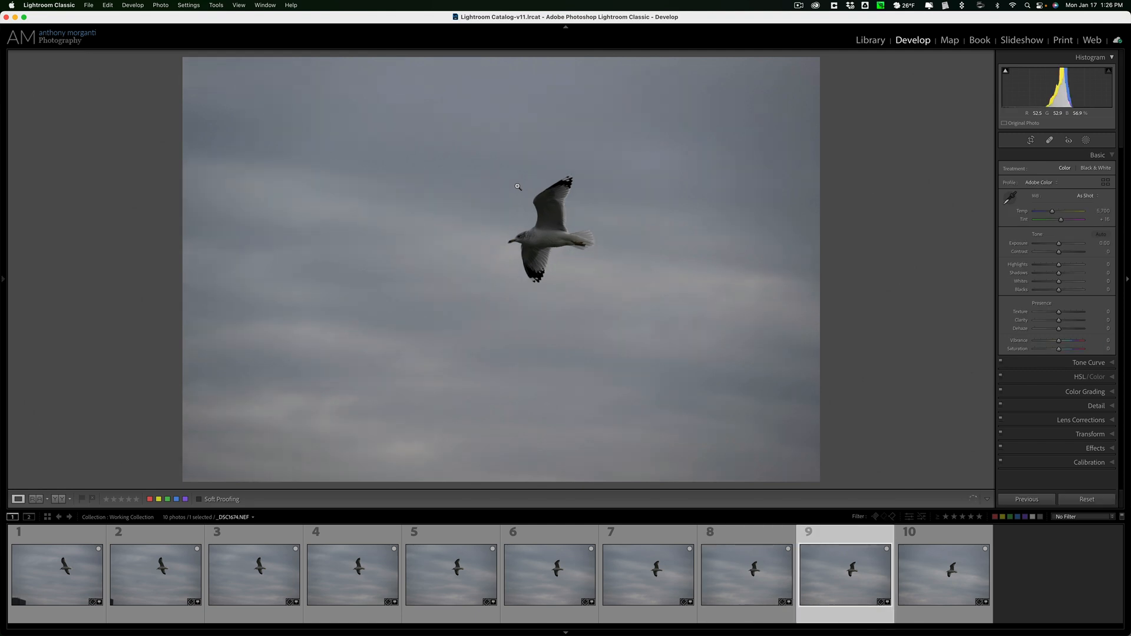
left_click(942, 573)
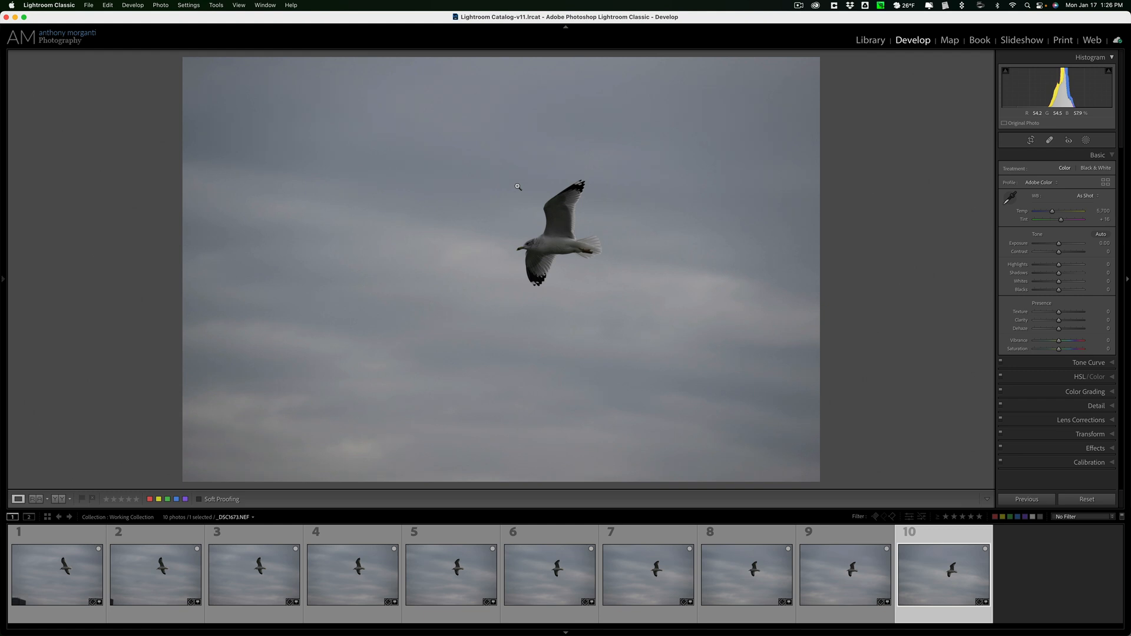
left_click(647, 573)
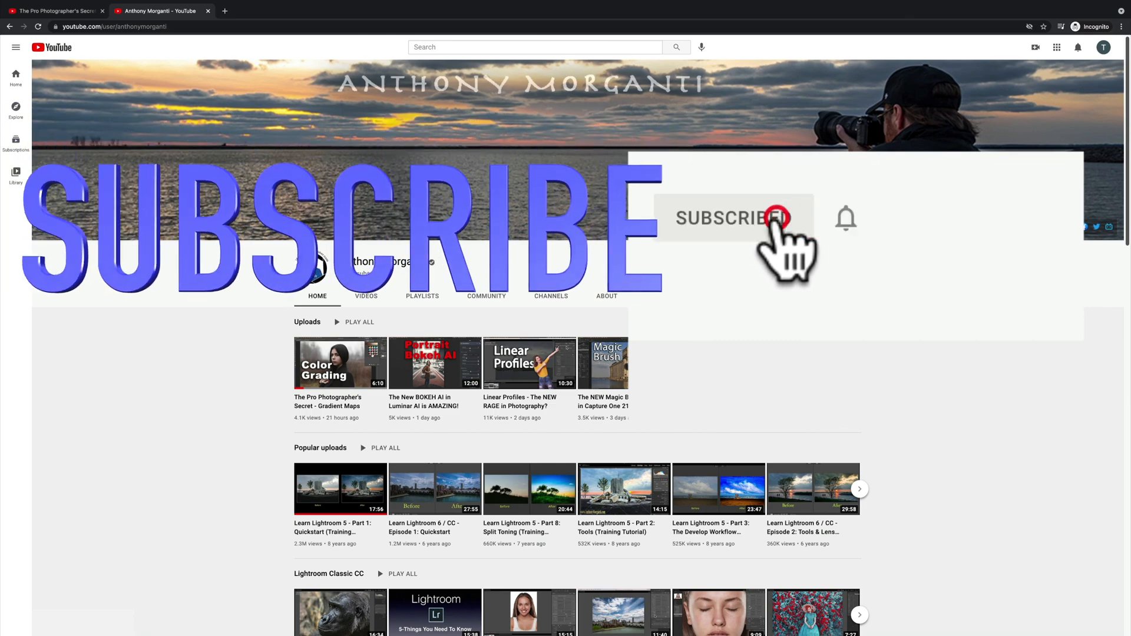
Subscribe with All notifications, then like and Thank the Gradient Maps video.
left_click(732, 218)
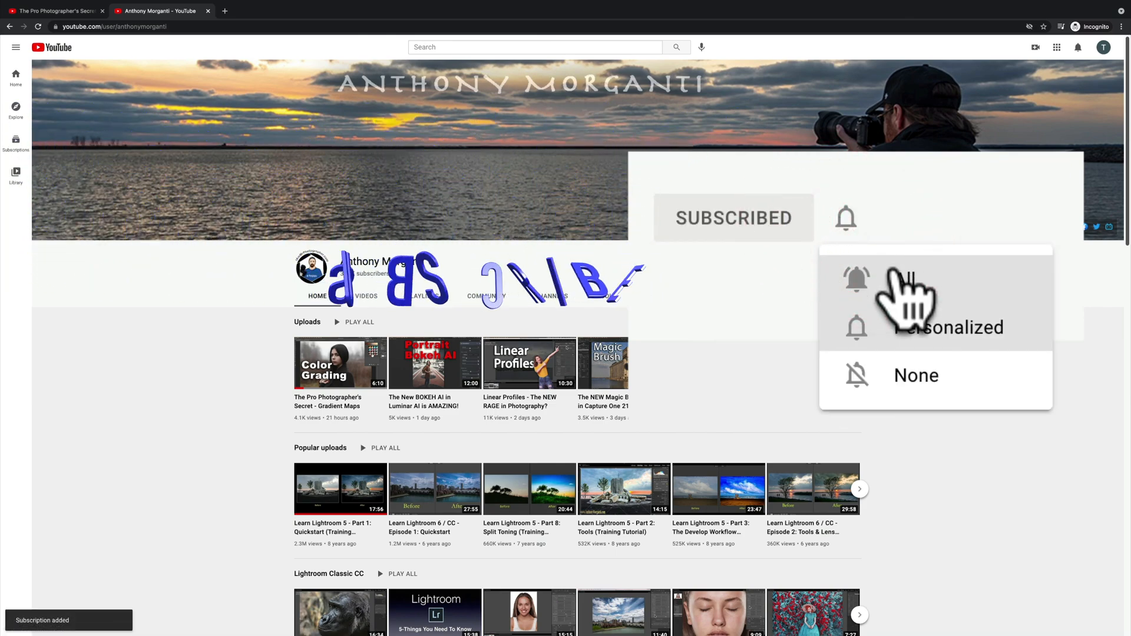
left_click(340, 363)
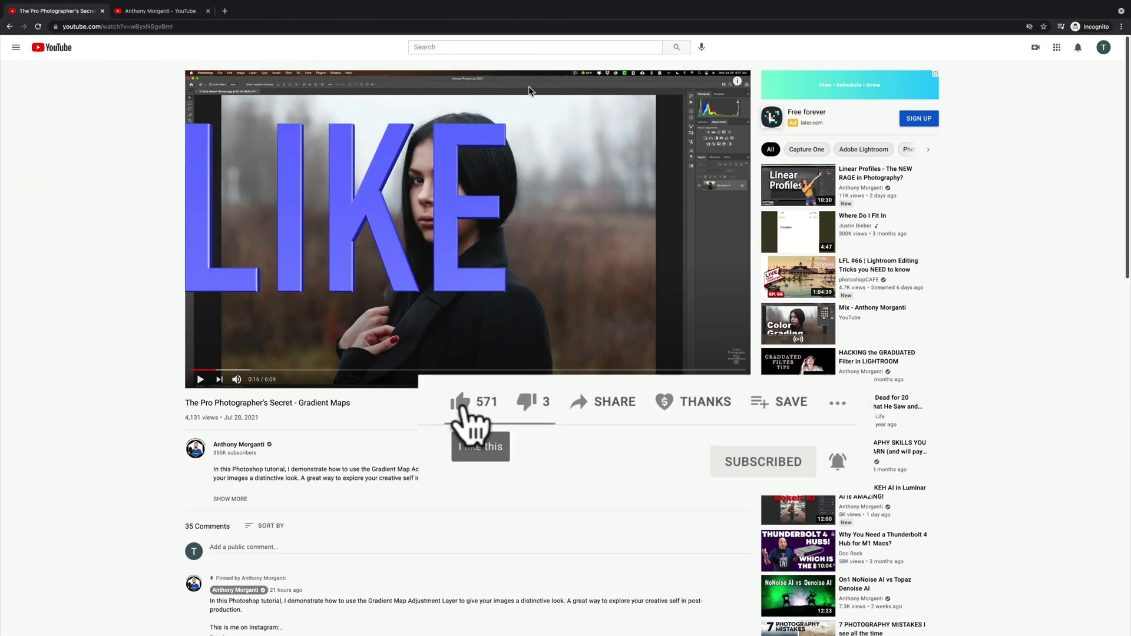
left_click(460, 402)
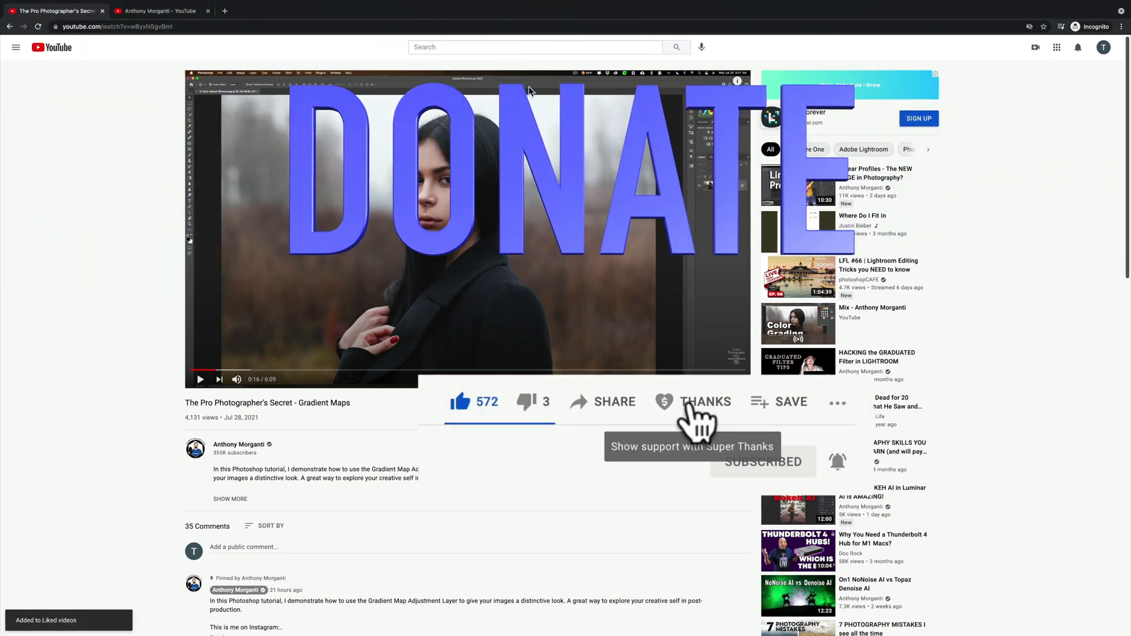
left_click(705, 402)
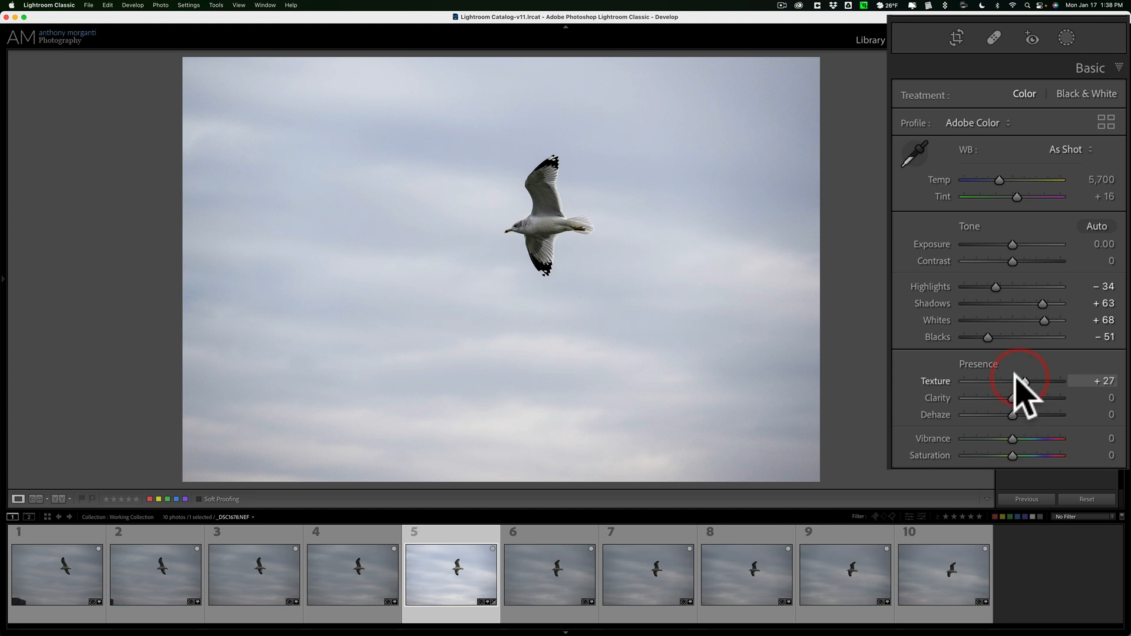
mouse_move(804, 289)
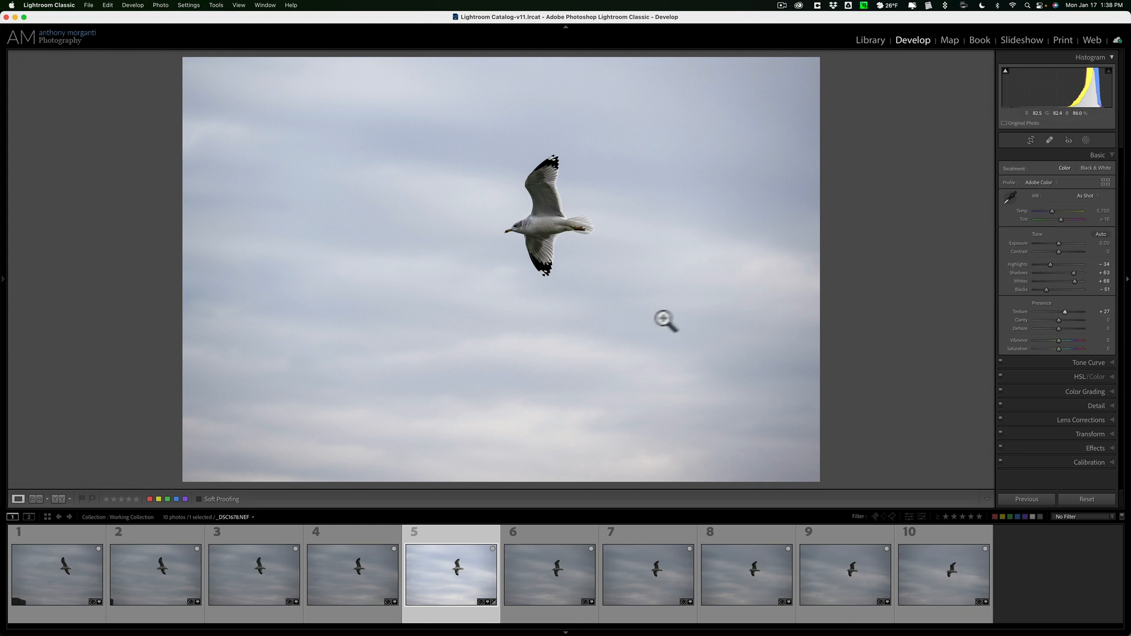
Copy the fifth shot's brightening onto photo six with Previous, then select photo seven.
left_click(549, 573)
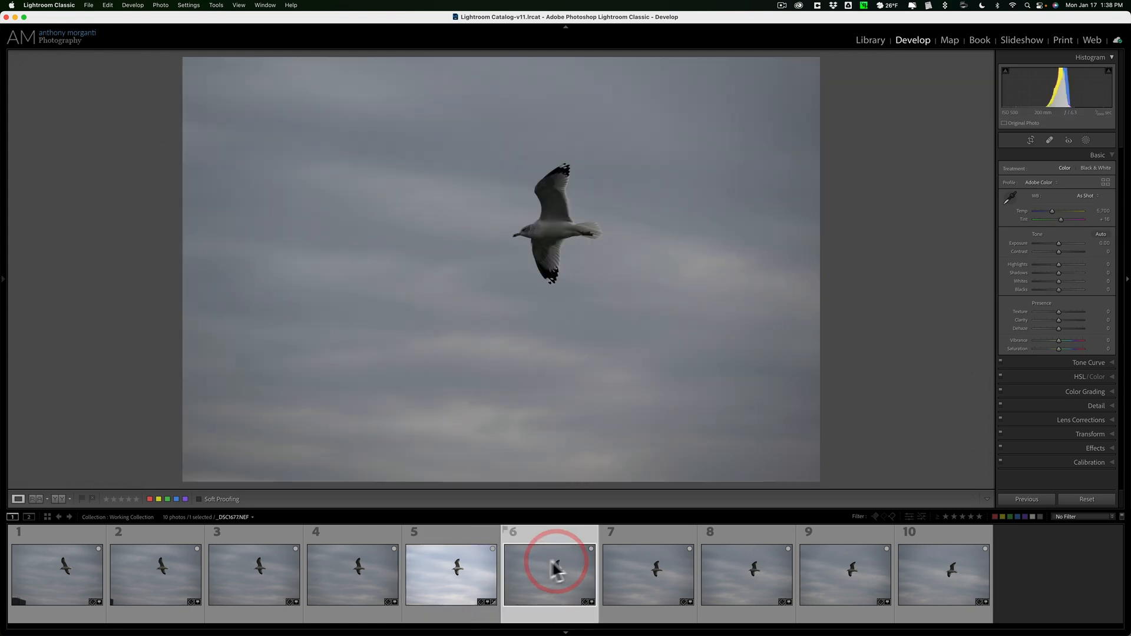
mouse_move(951, 455)
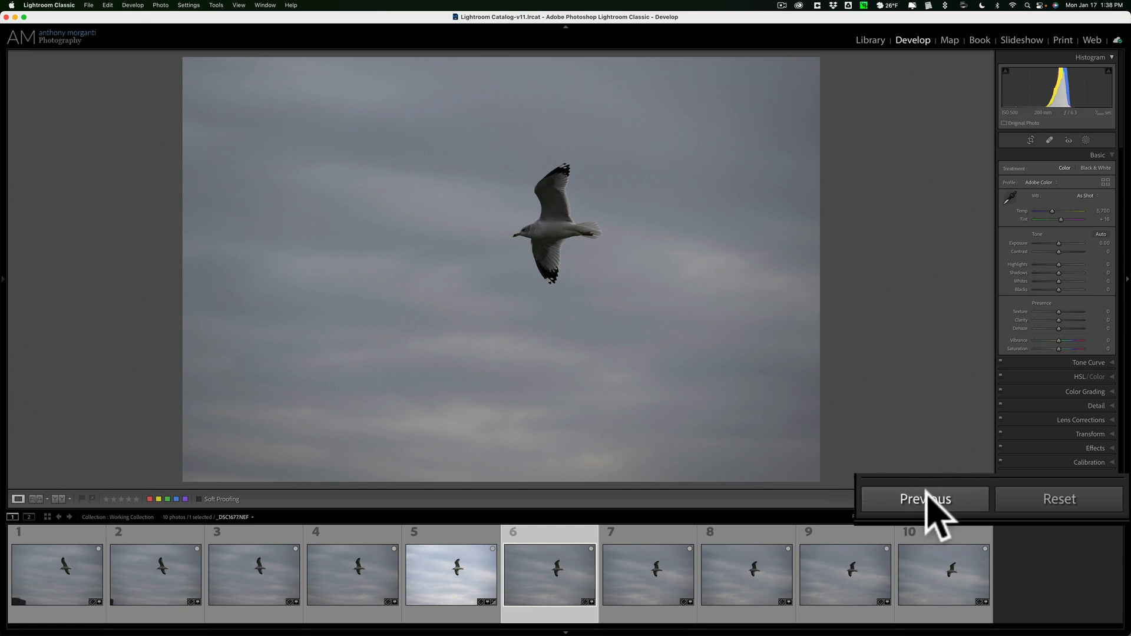
mouse_move(931, 520)
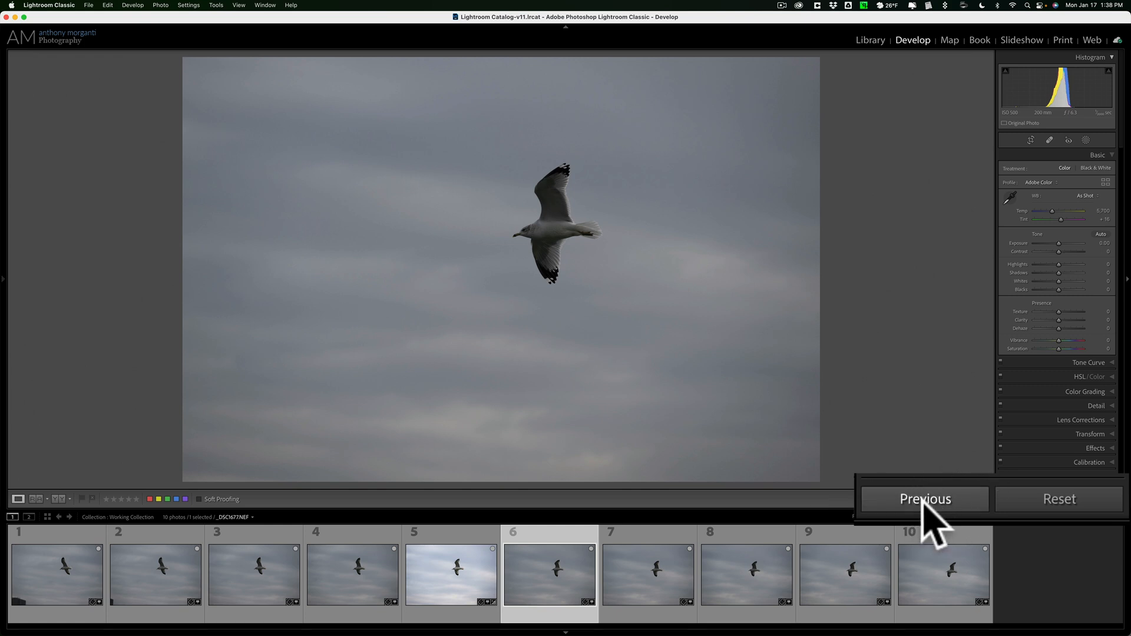
left_click(925, 498)
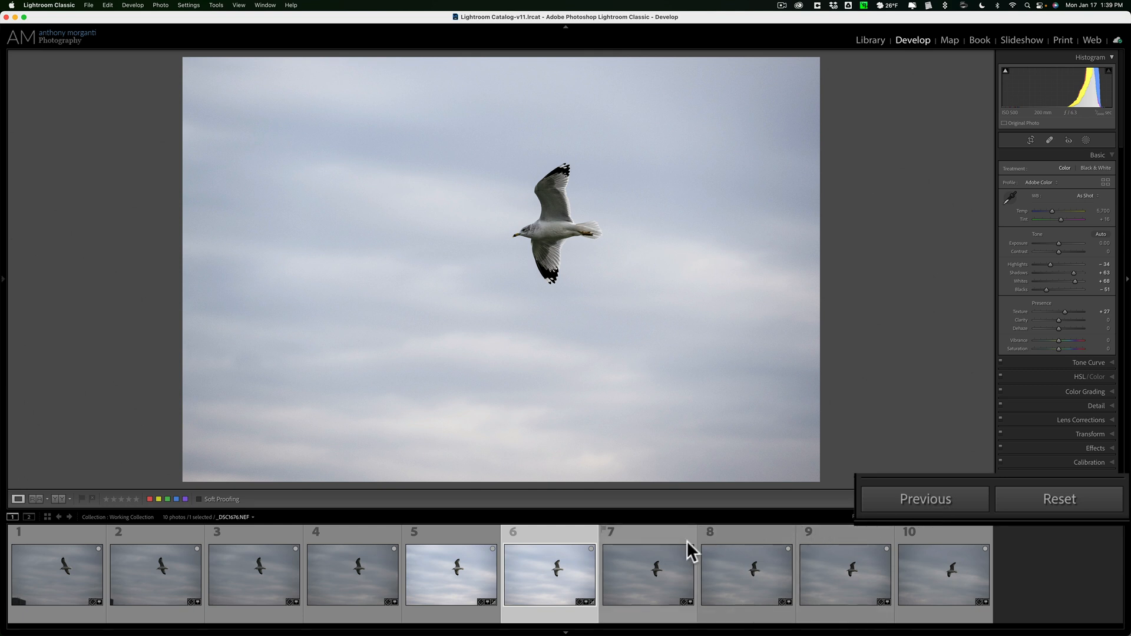
left_click(645, 574)
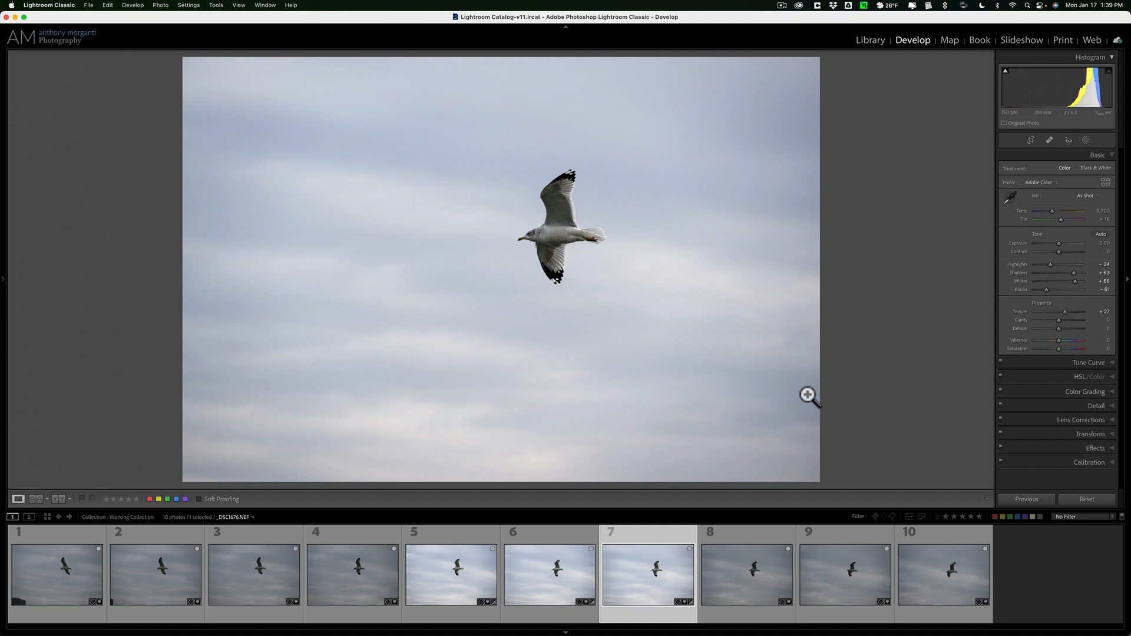
mouse_move(569, 280)
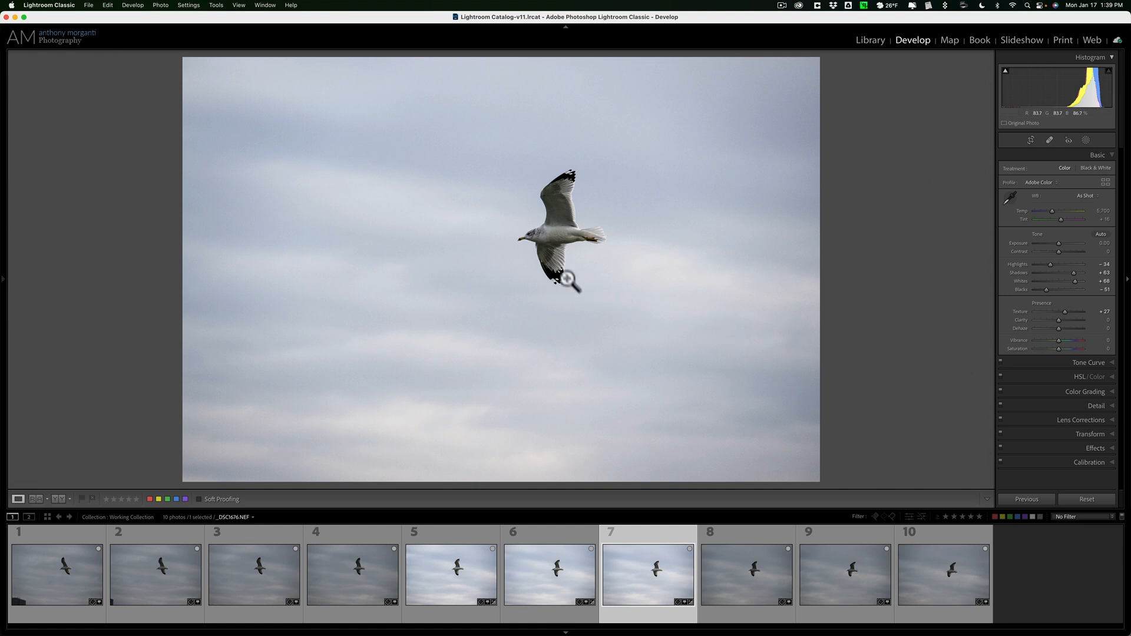
mouse_move(505, 207)
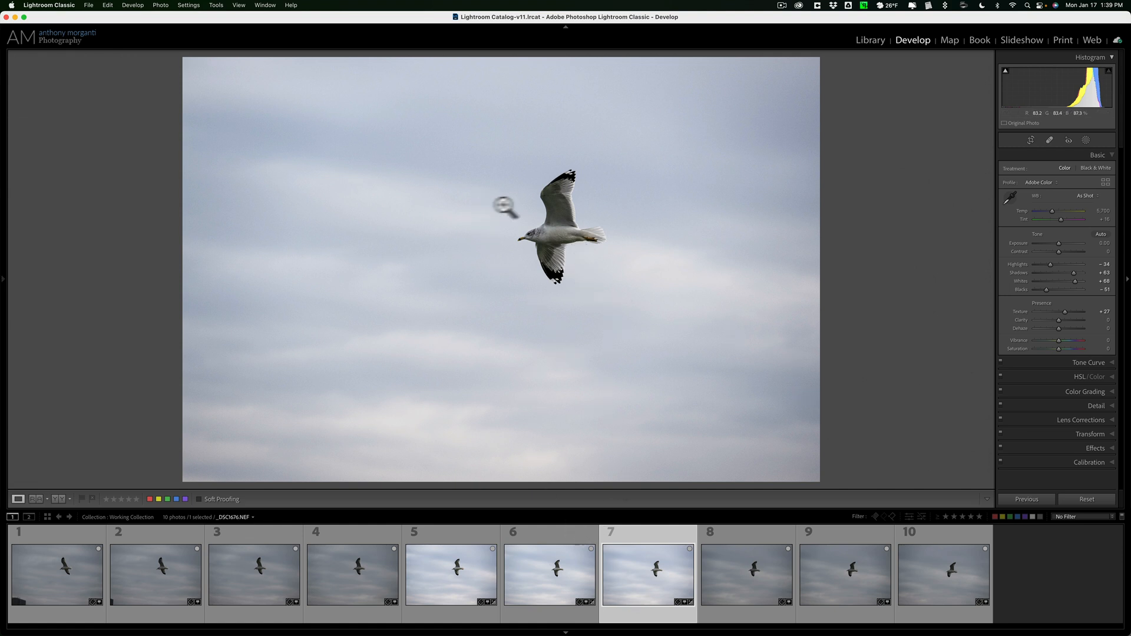
mouse_move(558, 233)
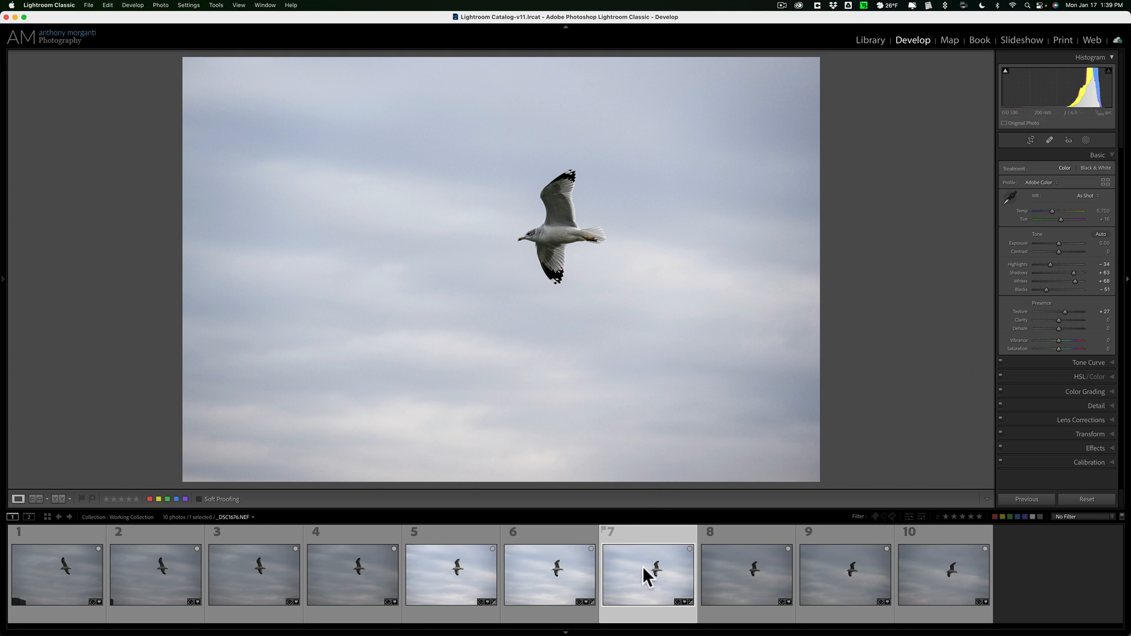
mouse_move(647, 576)
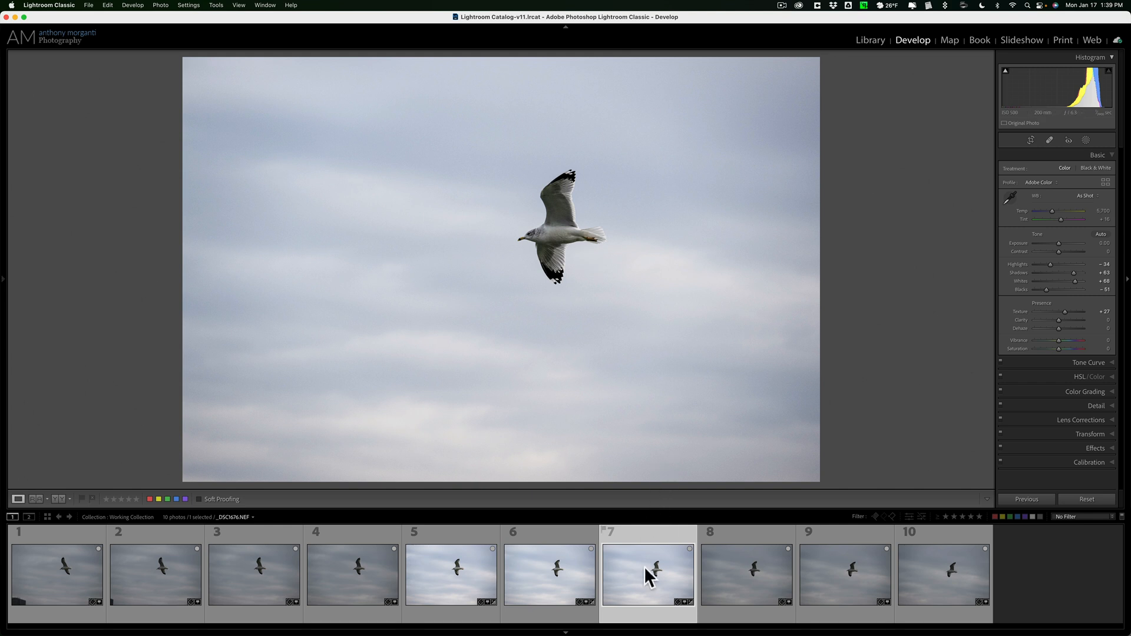
mouse_move(648, 575)
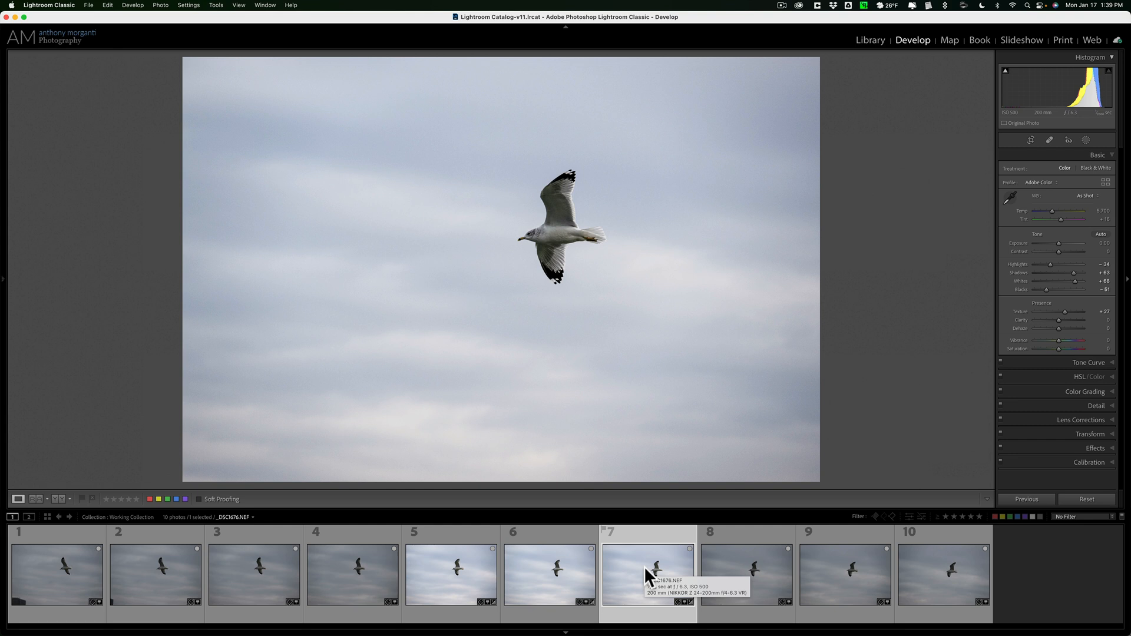
mouse_move(675, 561)
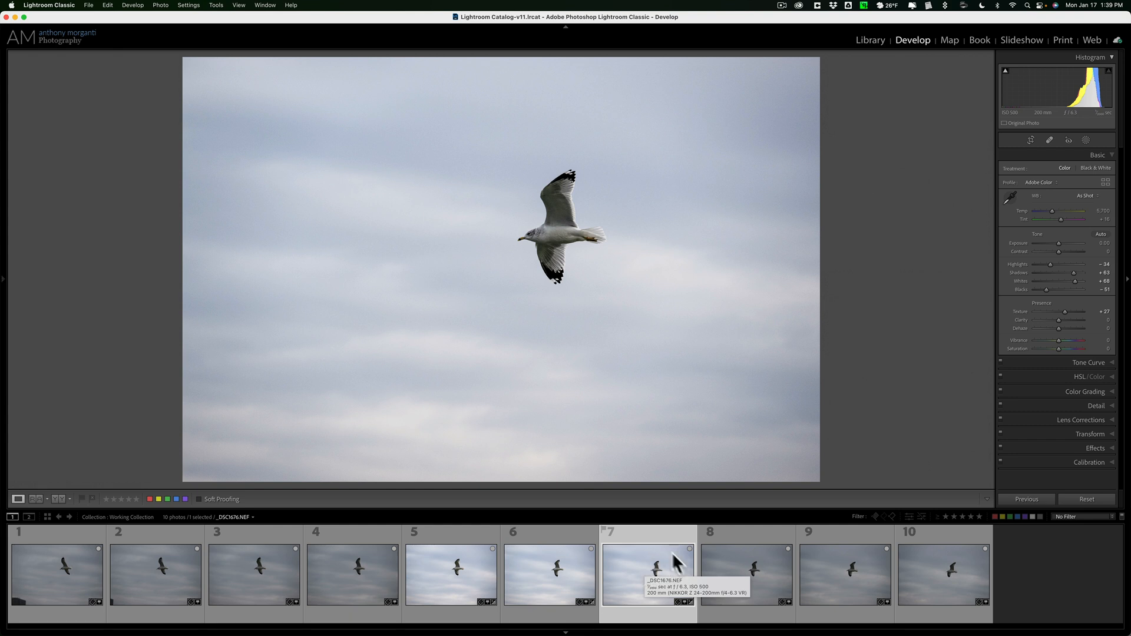
mouse_move(569, 277)
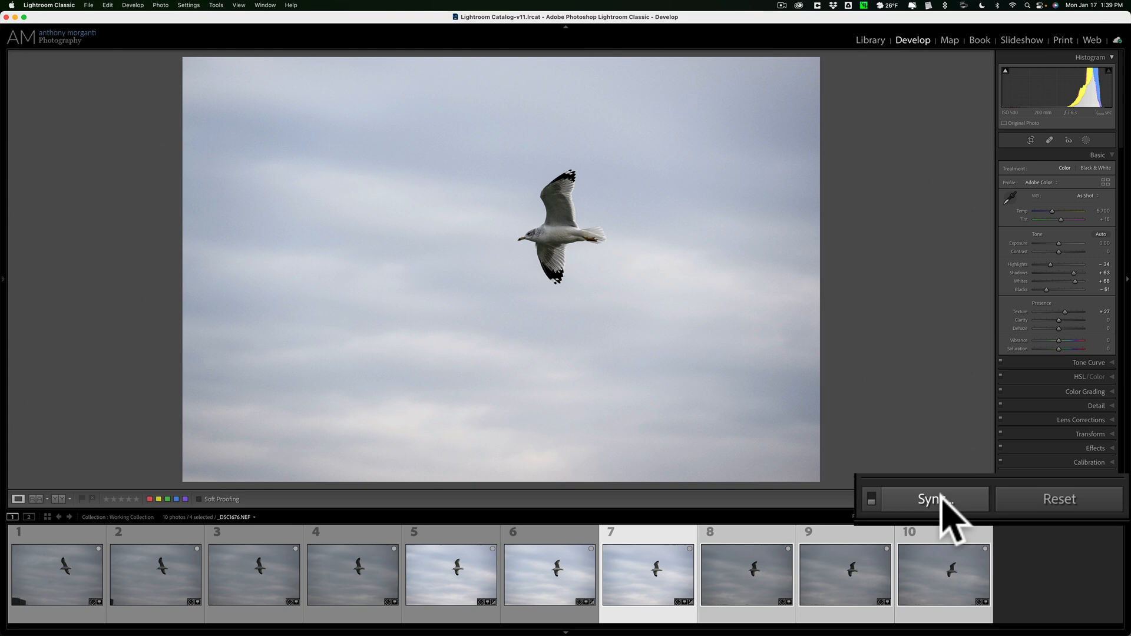
Sync photo seven's edits to shots eight through ten, excluding Spot Removal and Crop.
left_click(936, 498)
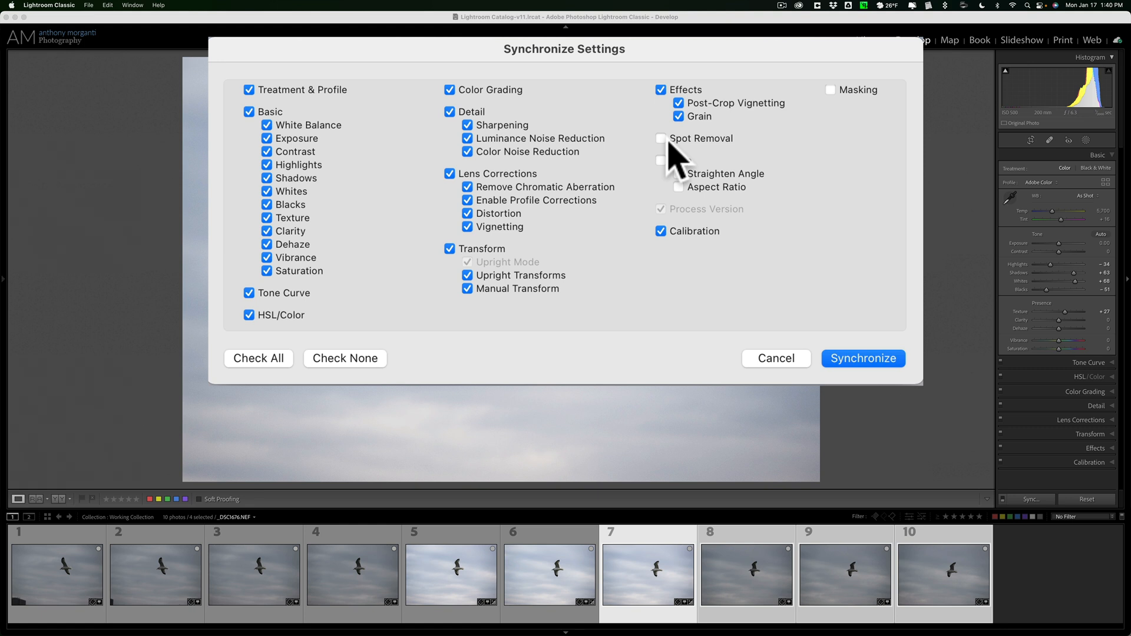
mouse_move(675, 176)
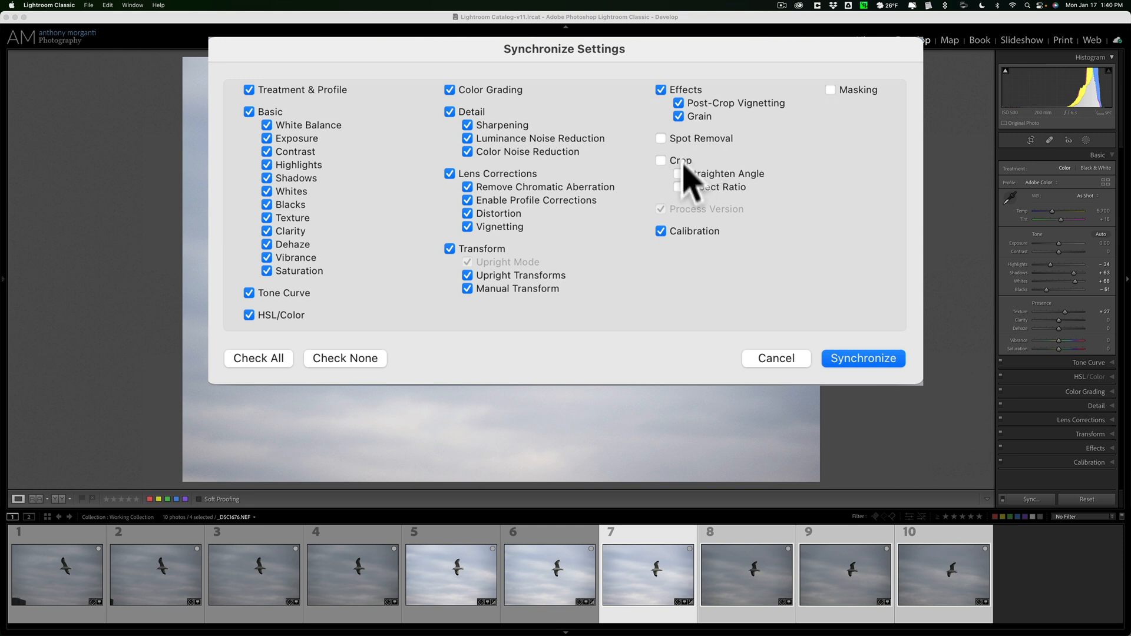
mouse_move(691, 198)
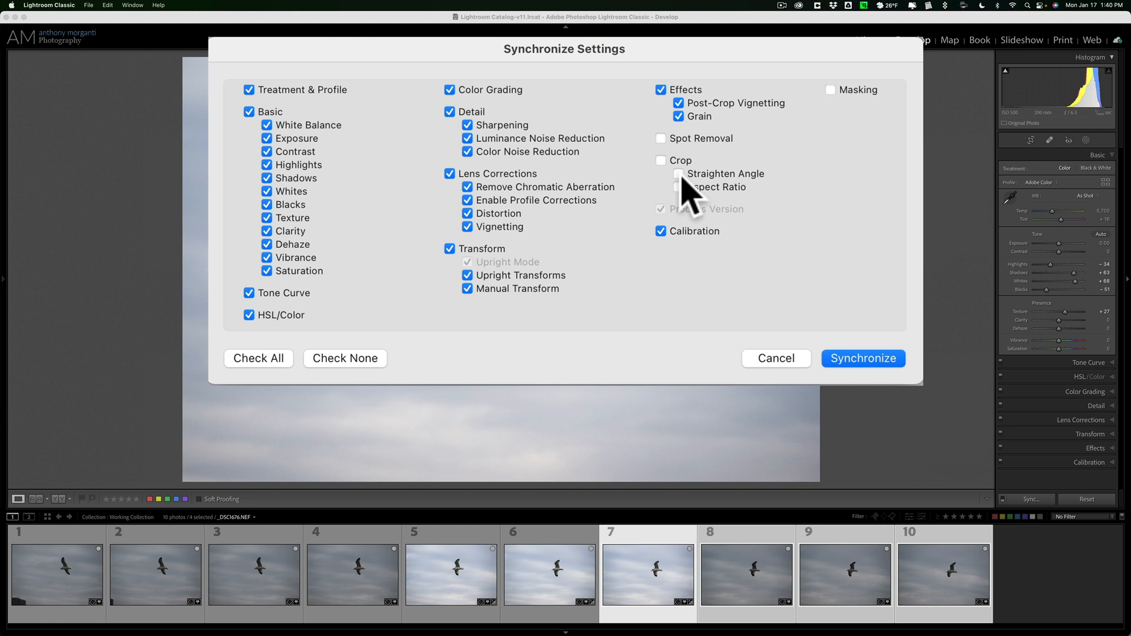
mouse_move(480, 231)
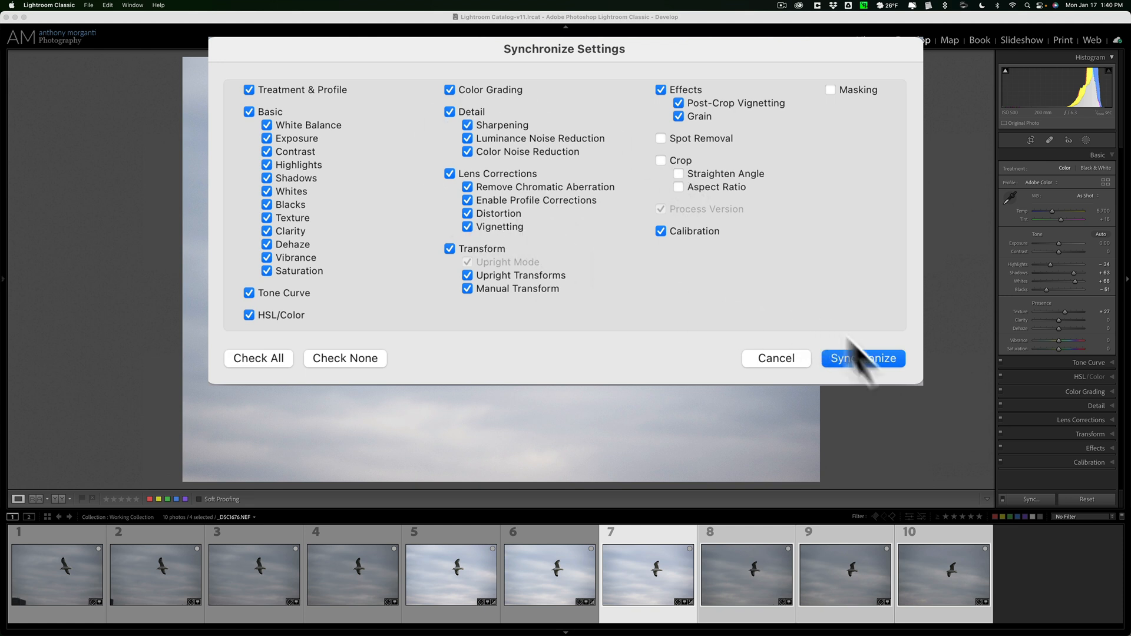
left_click(862, 359)
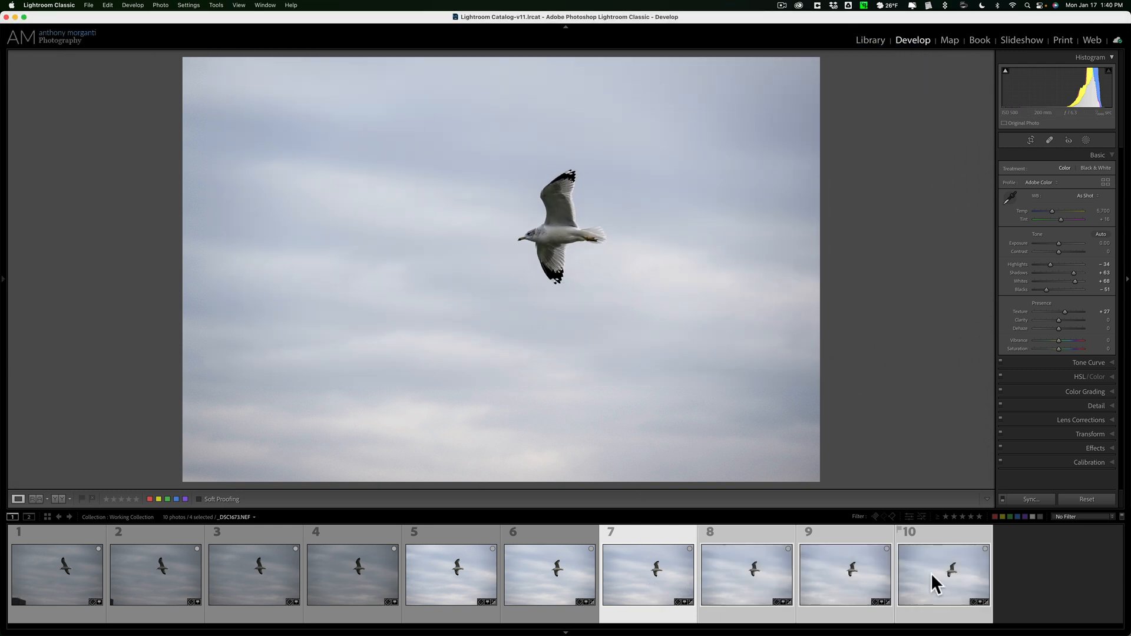
mouse_move(934, 582)
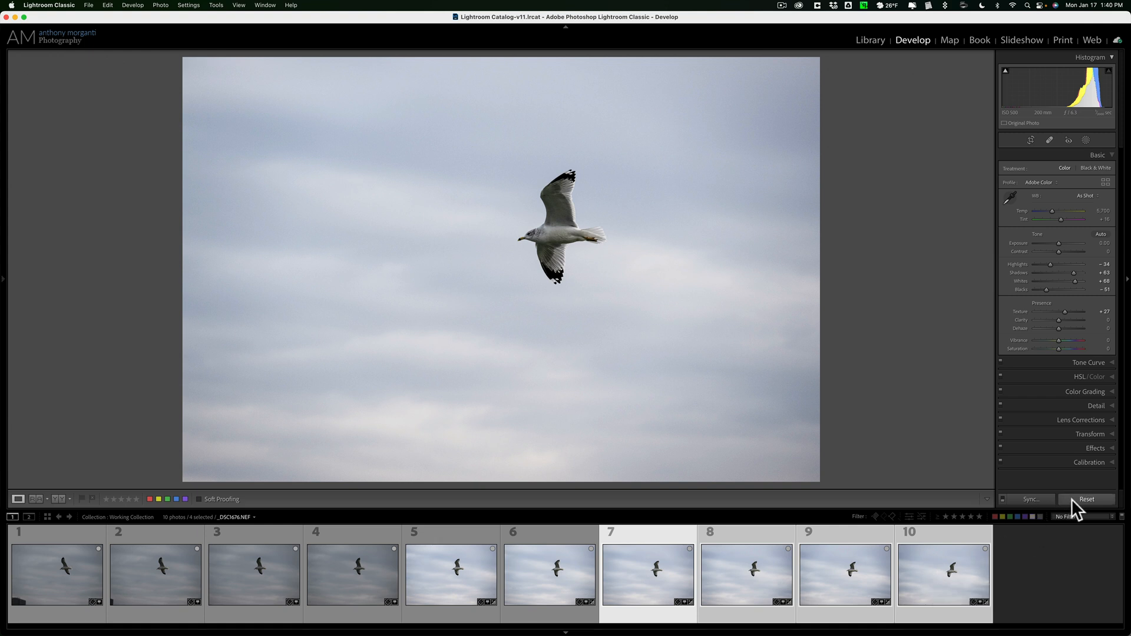
Reset photos seven, ten, nine, eight and six, then show photo five.
left_click(943, 573)
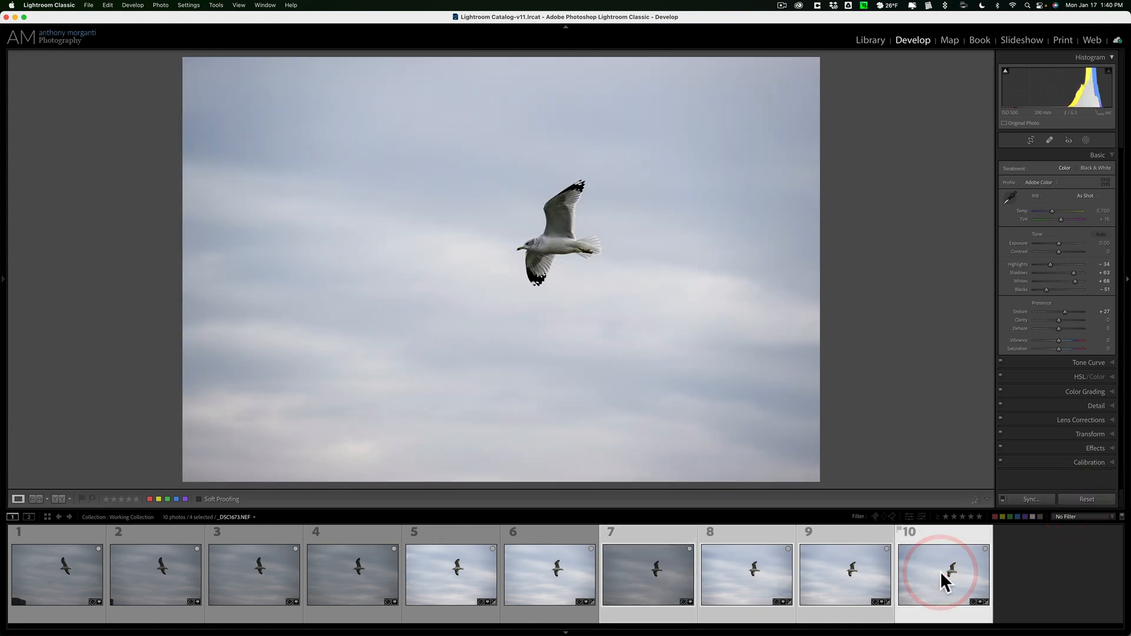
left_click(844, 573)
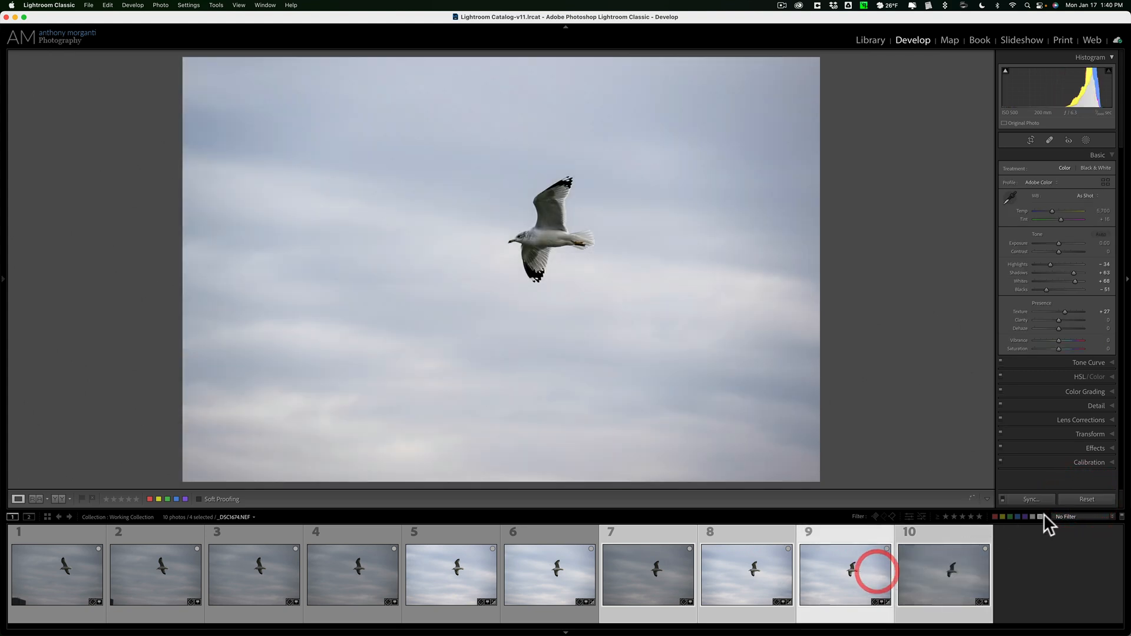
left_click(745, 573)
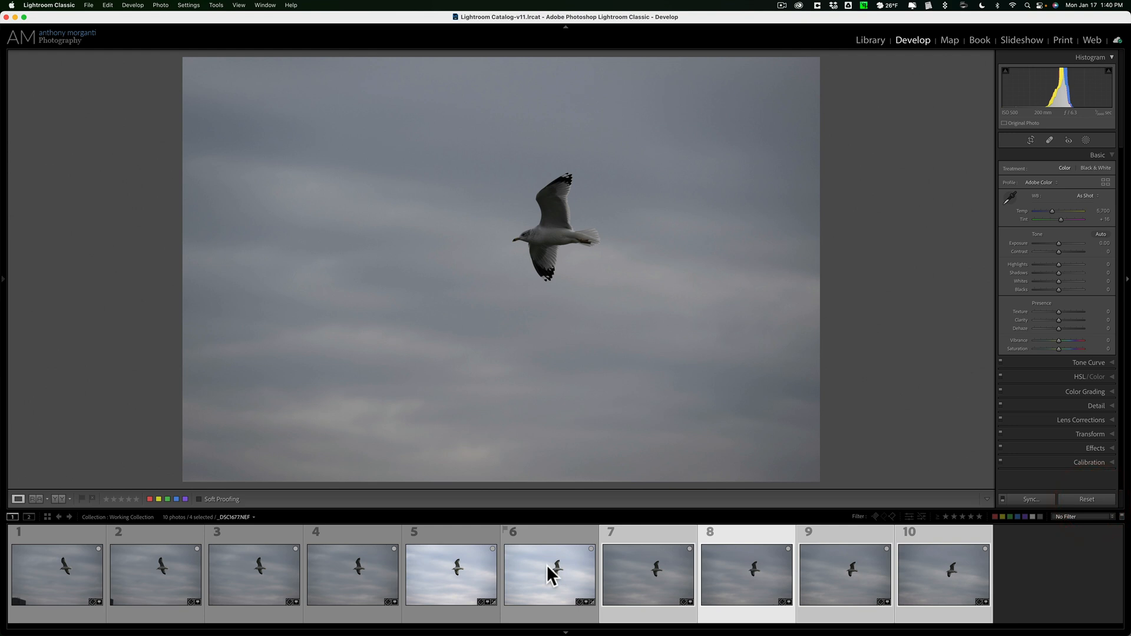
left_click(450, 574)
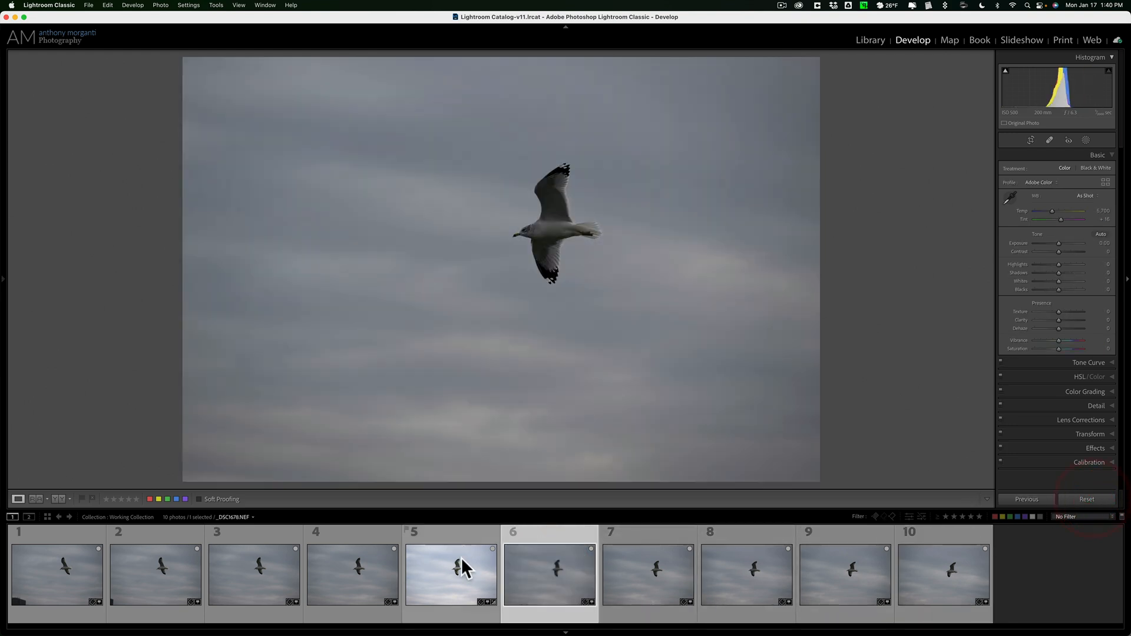
left_click(1085, 499)
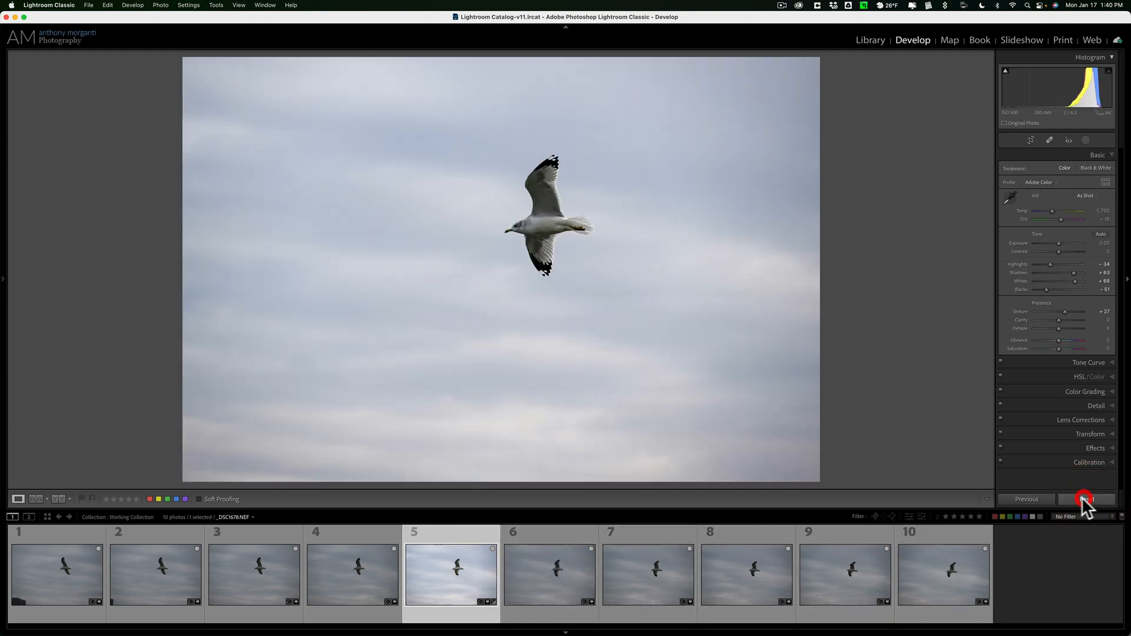
Reset photo five's brightening so it returns to its darker original.
left_click(1086, 498)
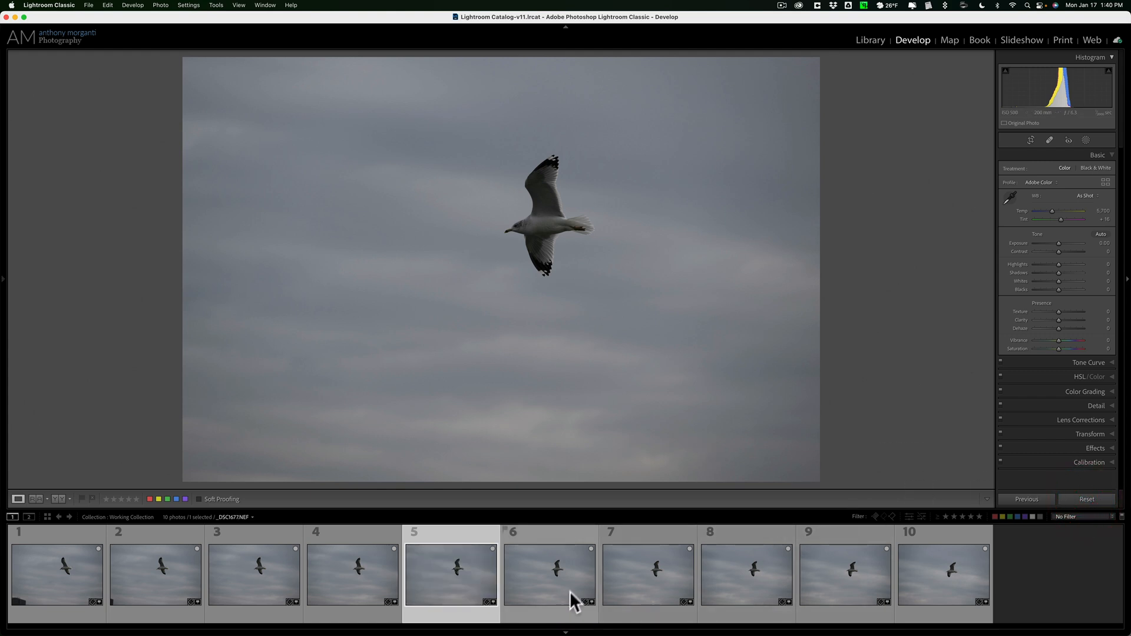
left_click(450, 574)
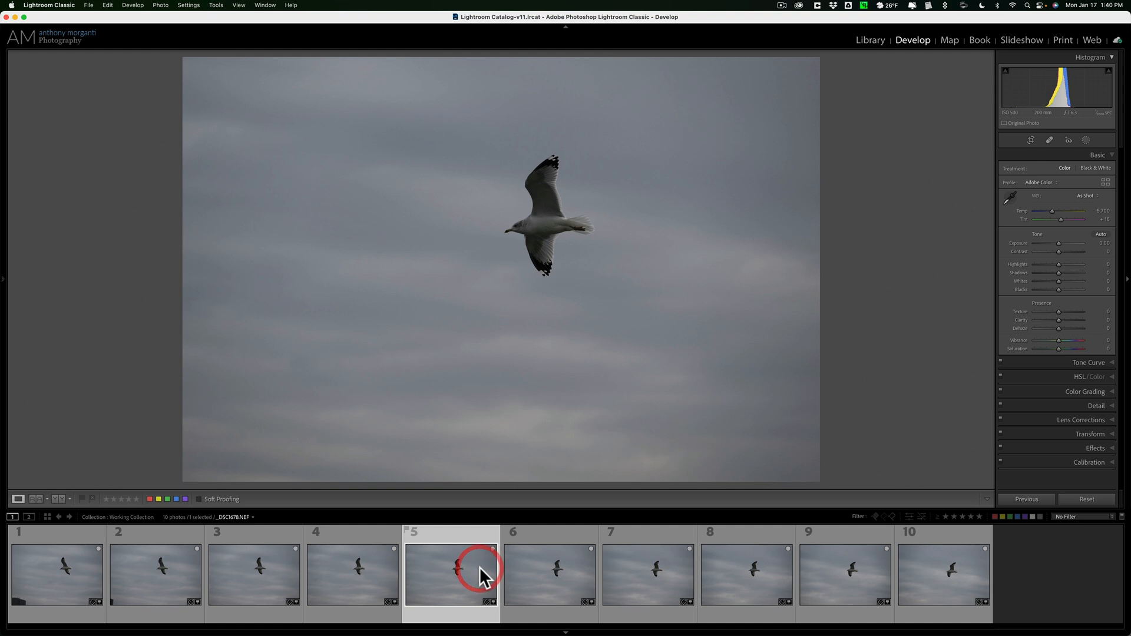
mouse_move(485, 577)
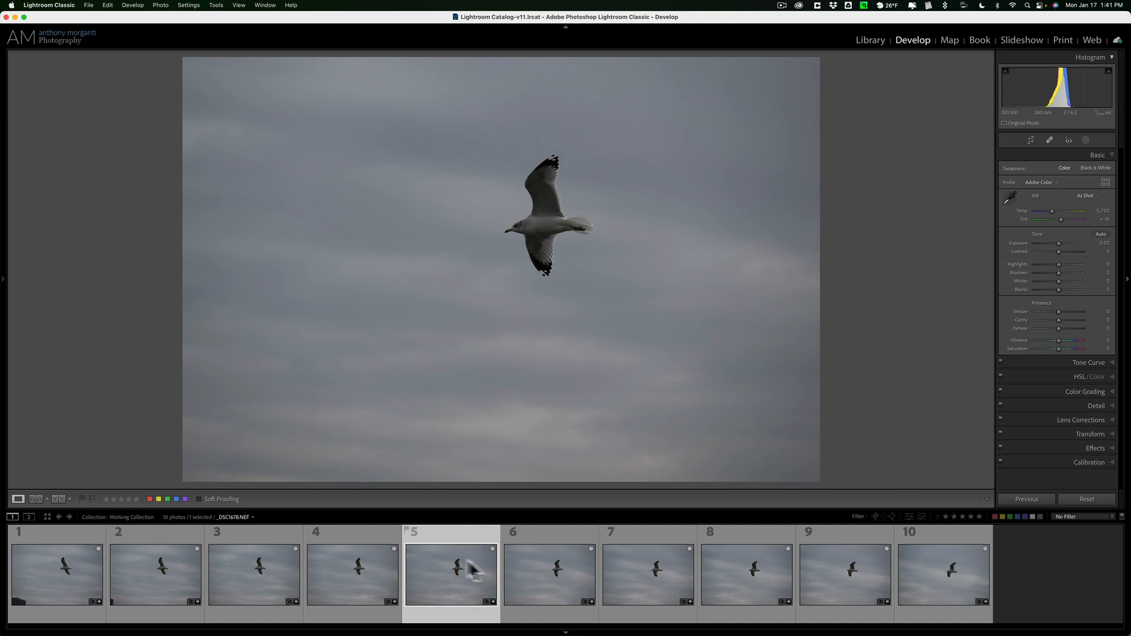
mouse_move(548, 224)
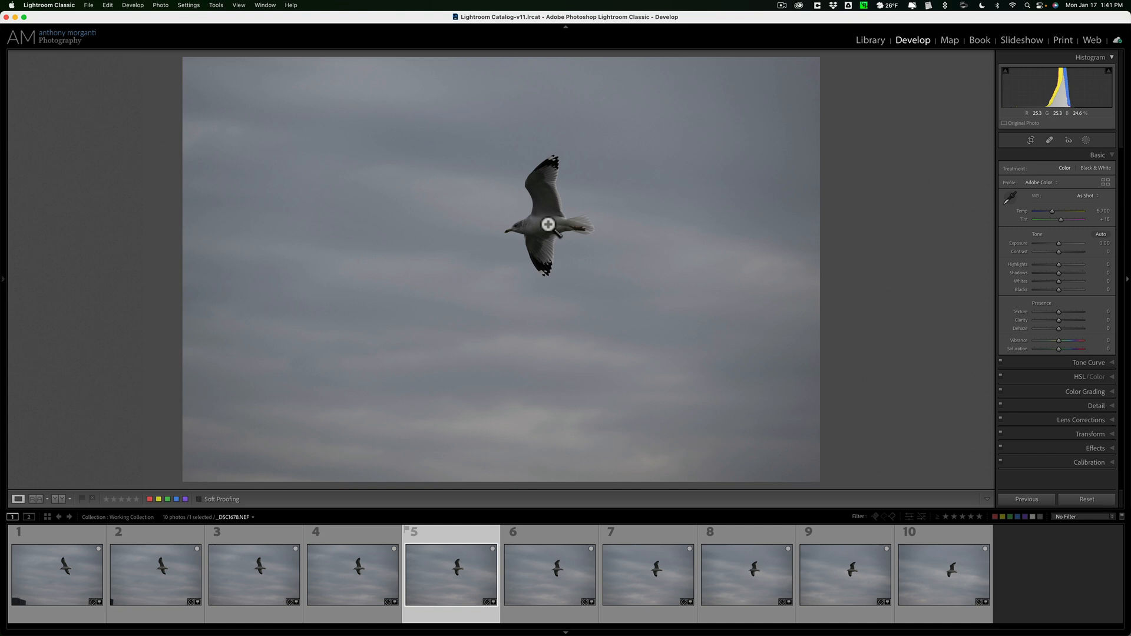
Select all ten seagull shots with Cmd+A, keeping photo five active.
key("cmd+a")
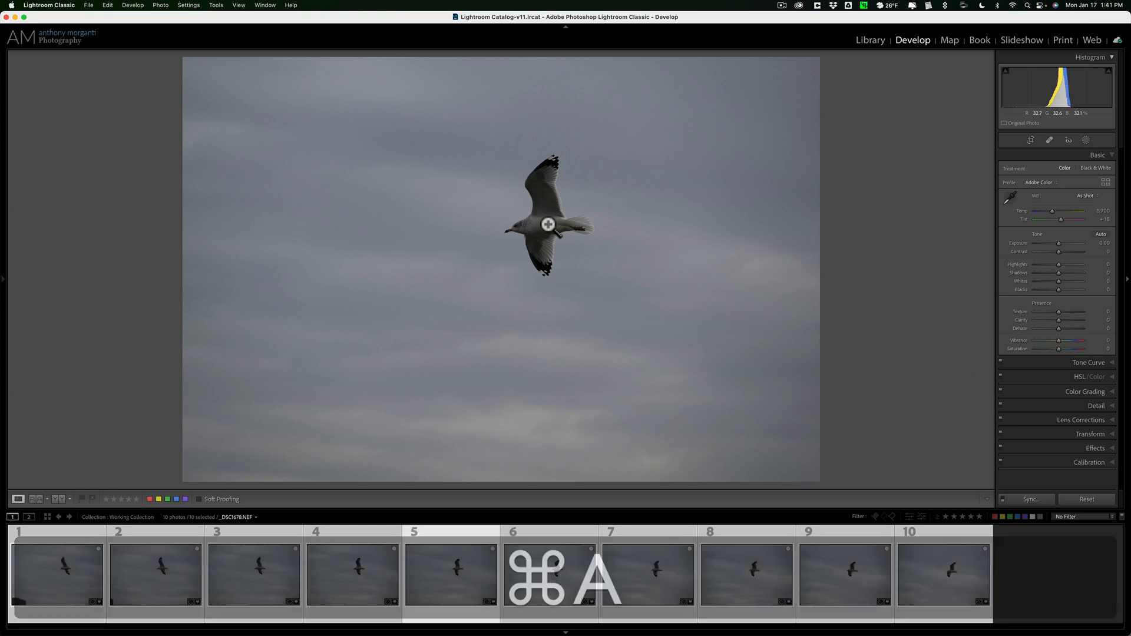
key("cmd+a")
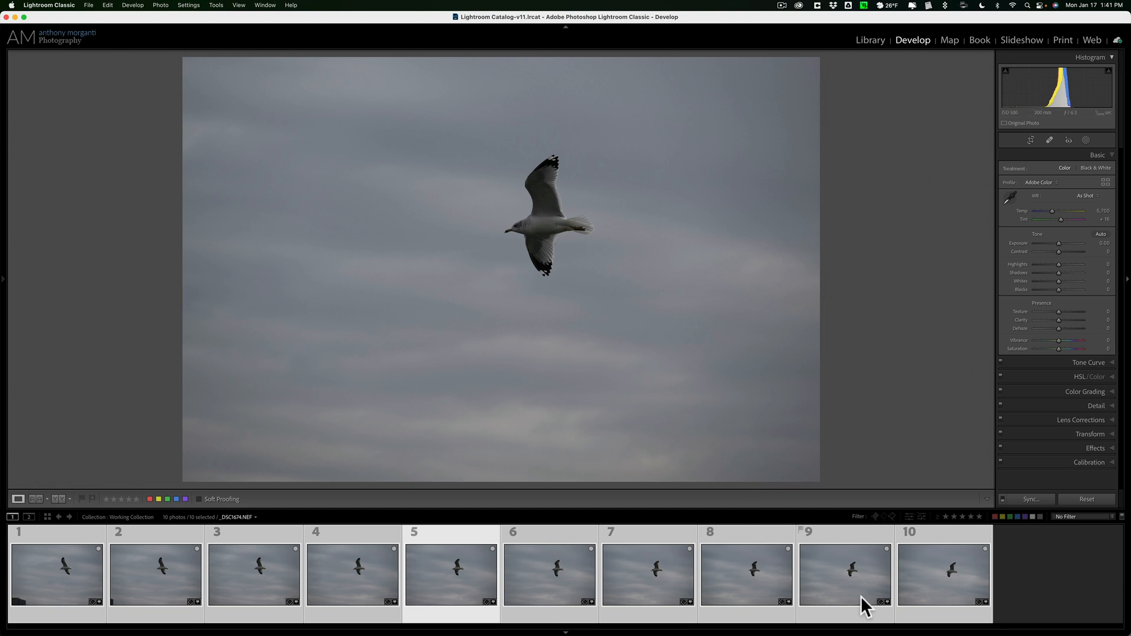
left_click(941, 573)
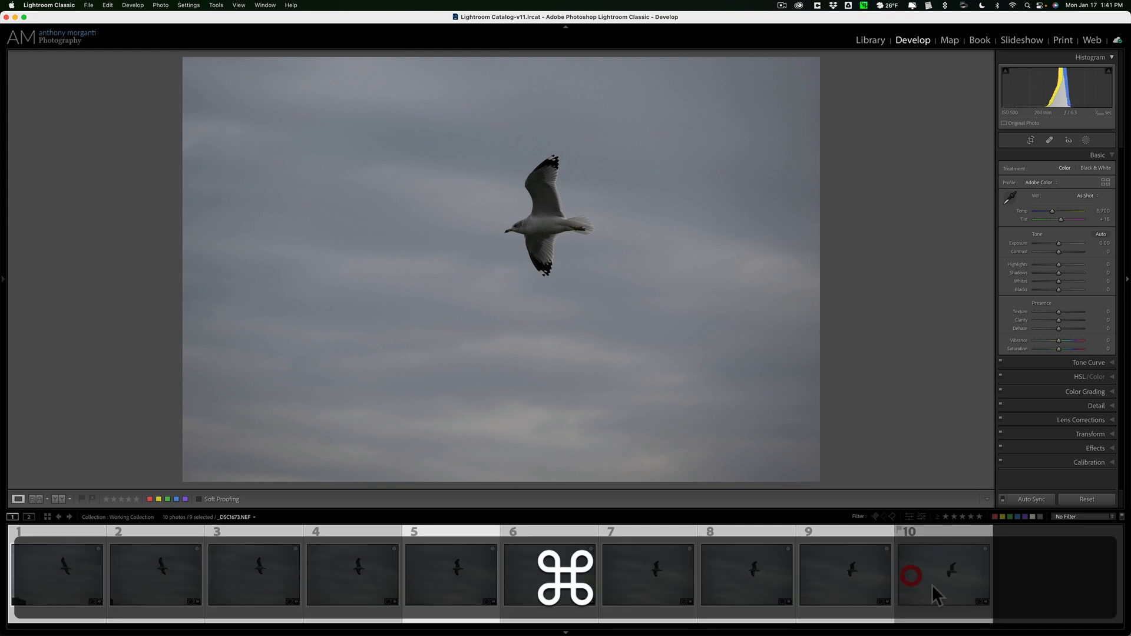
key("cmd+a")
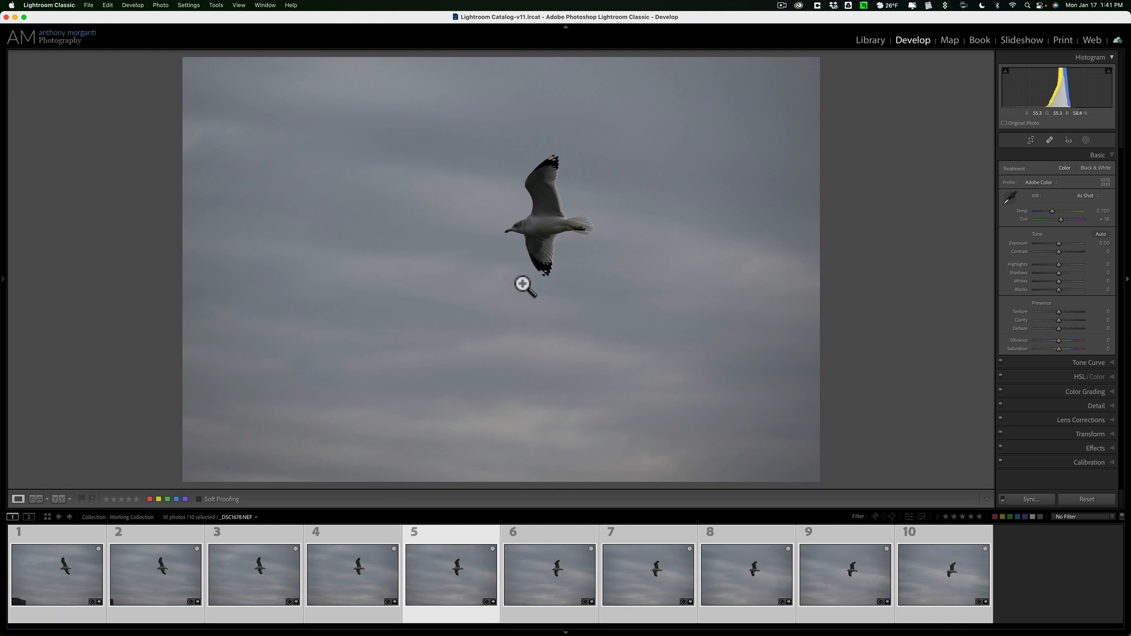
mouse_move(530, 303)
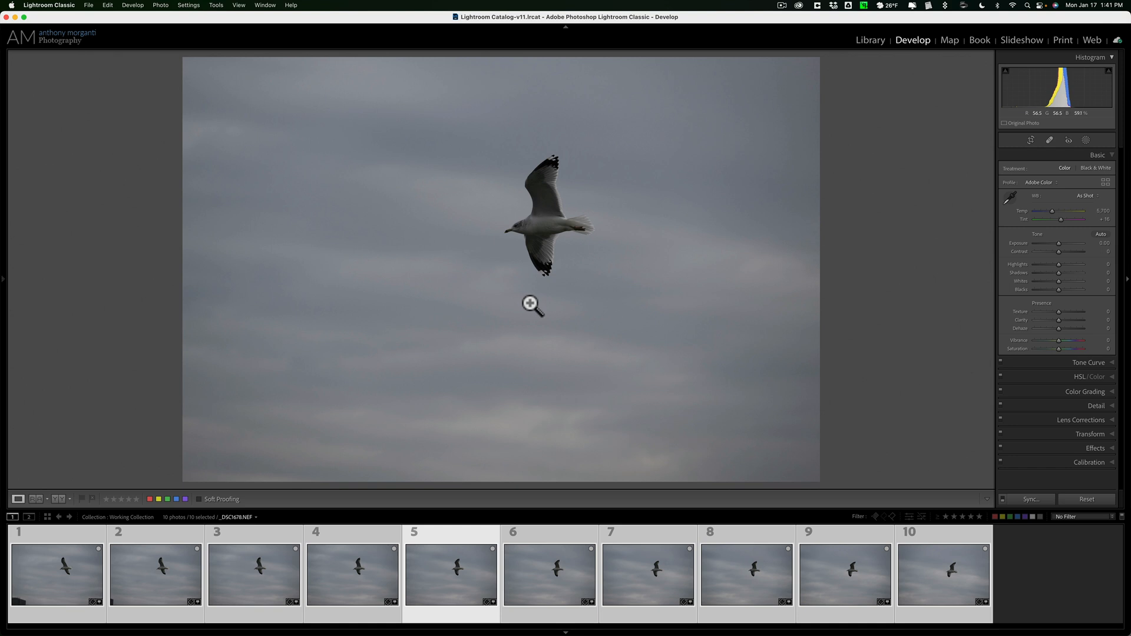
mouse_move(772, 343)
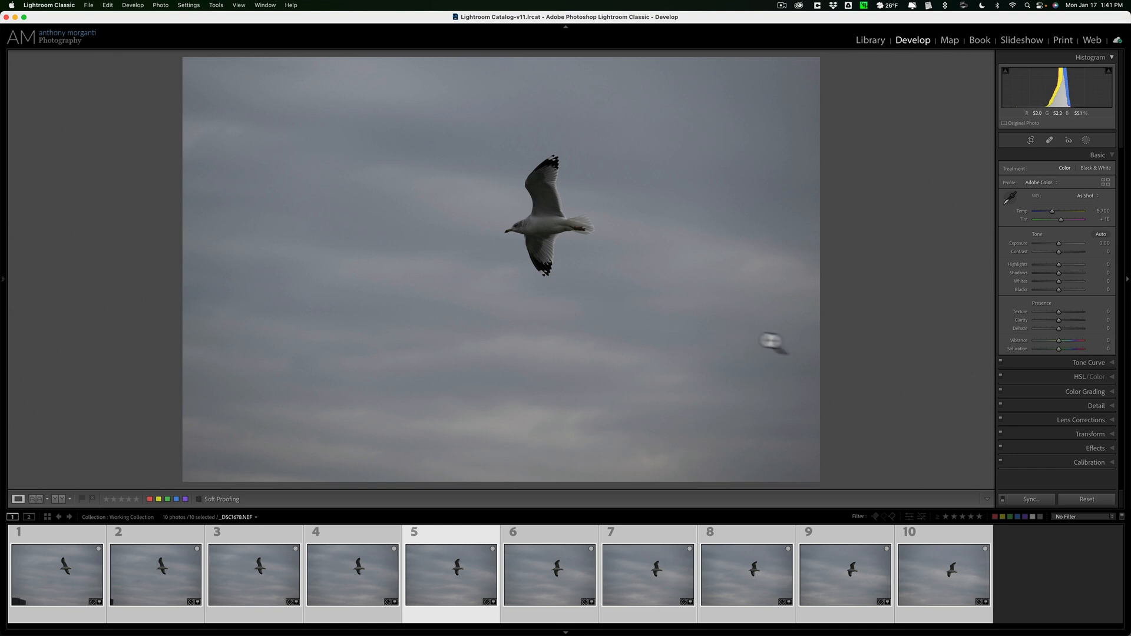
mouse_move(938, 499)
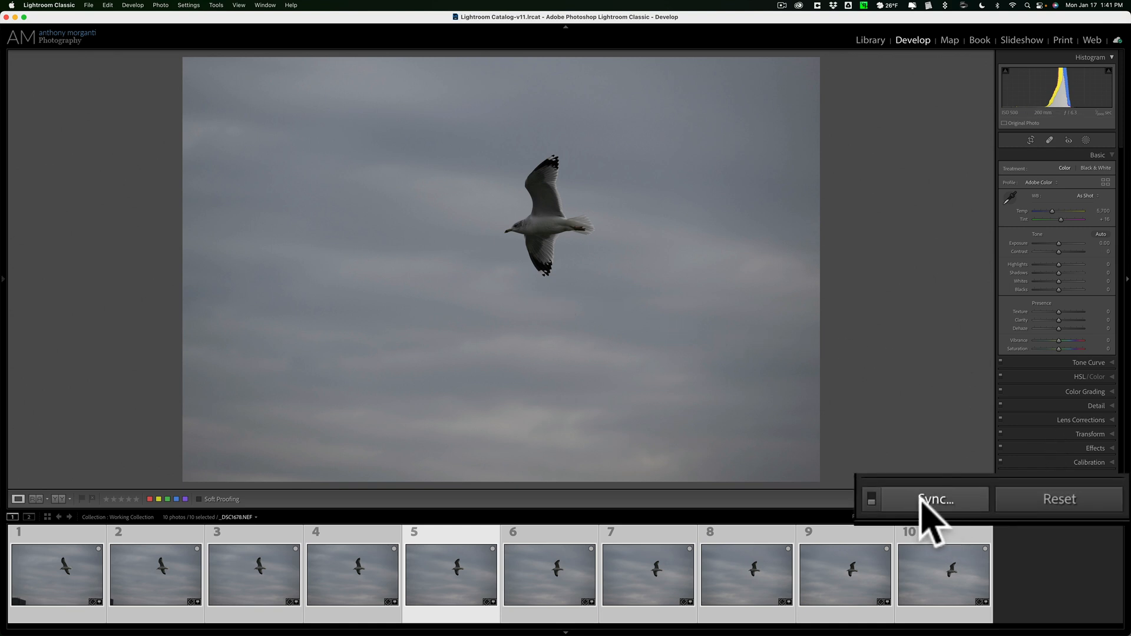
mouse_move(883, 512)
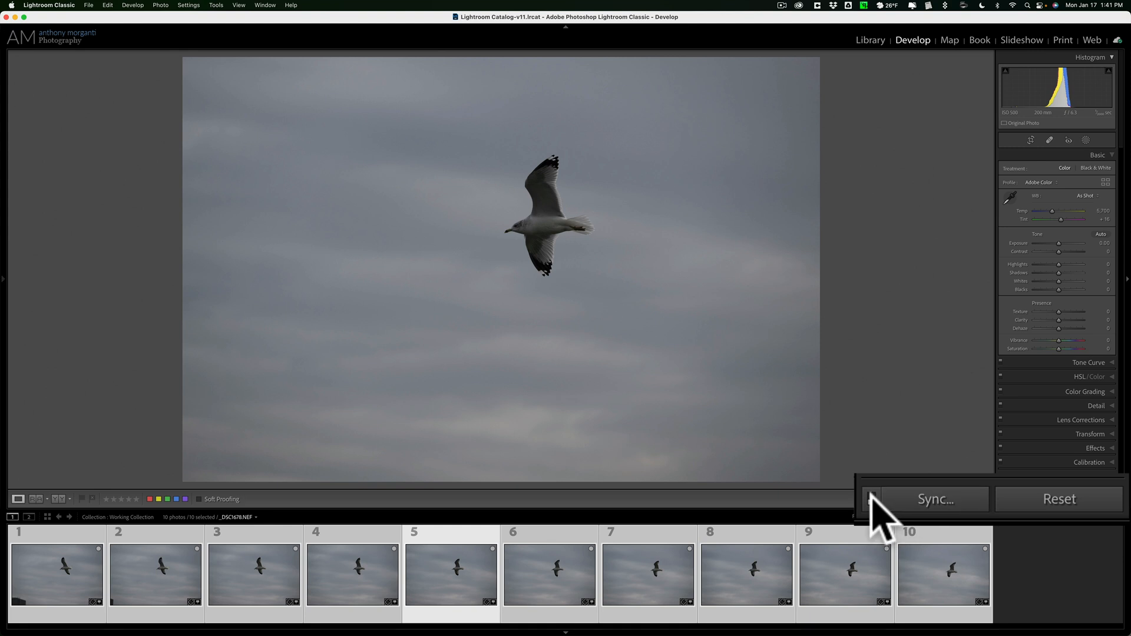
Flip the switch beside the Sync button to enable Auto Sync.
left_click(872, 498)
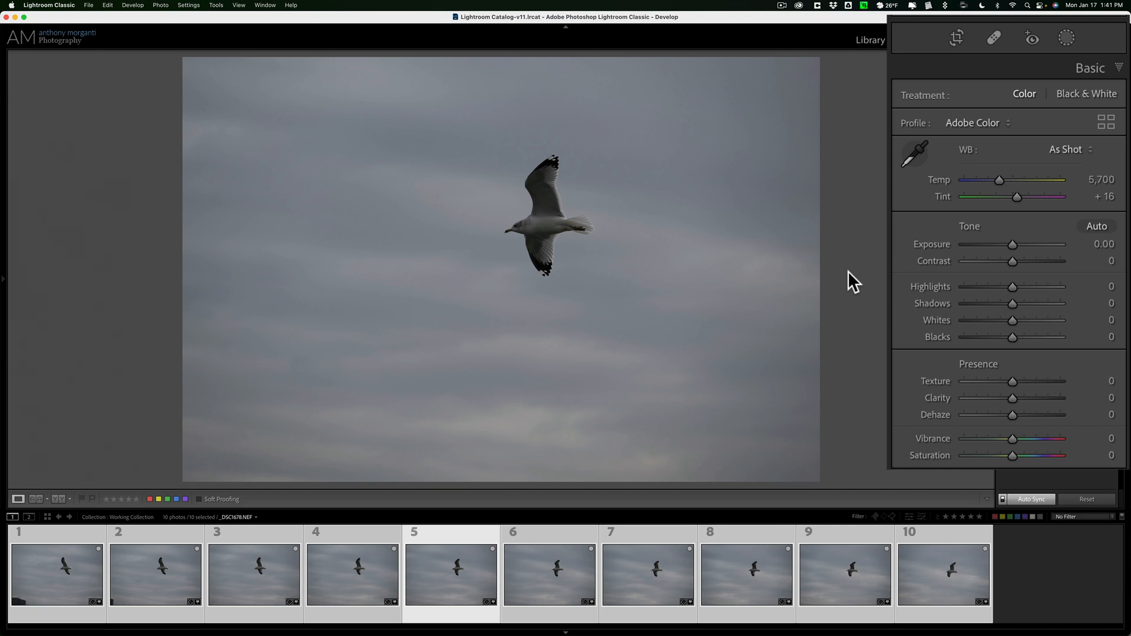
mouse_move(1012, 286)
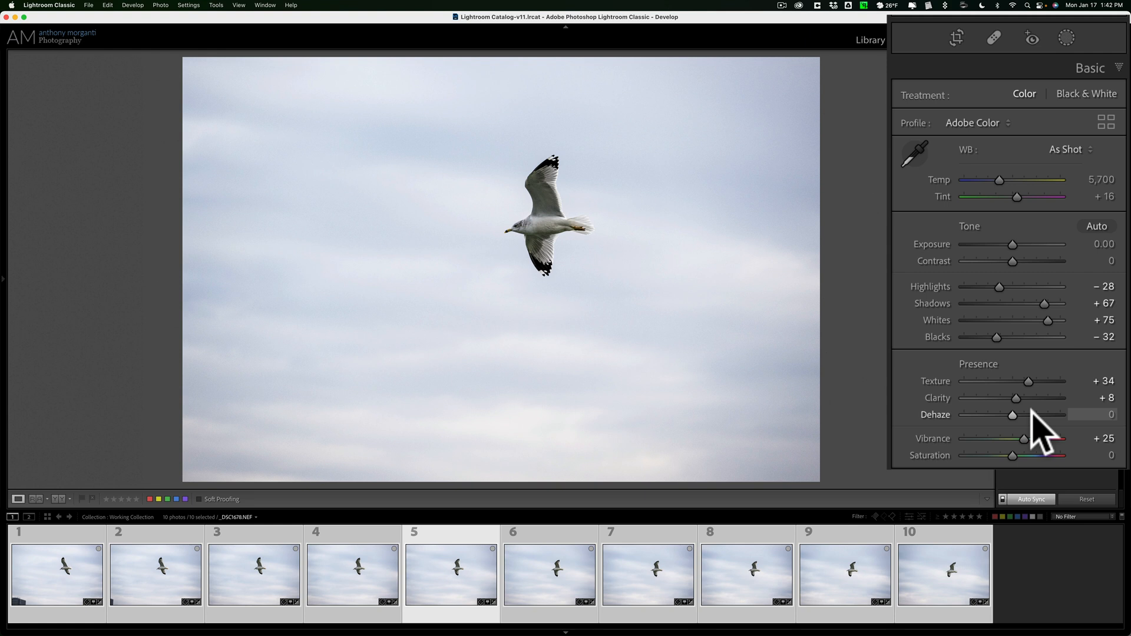
mouse_move(1034, 431)
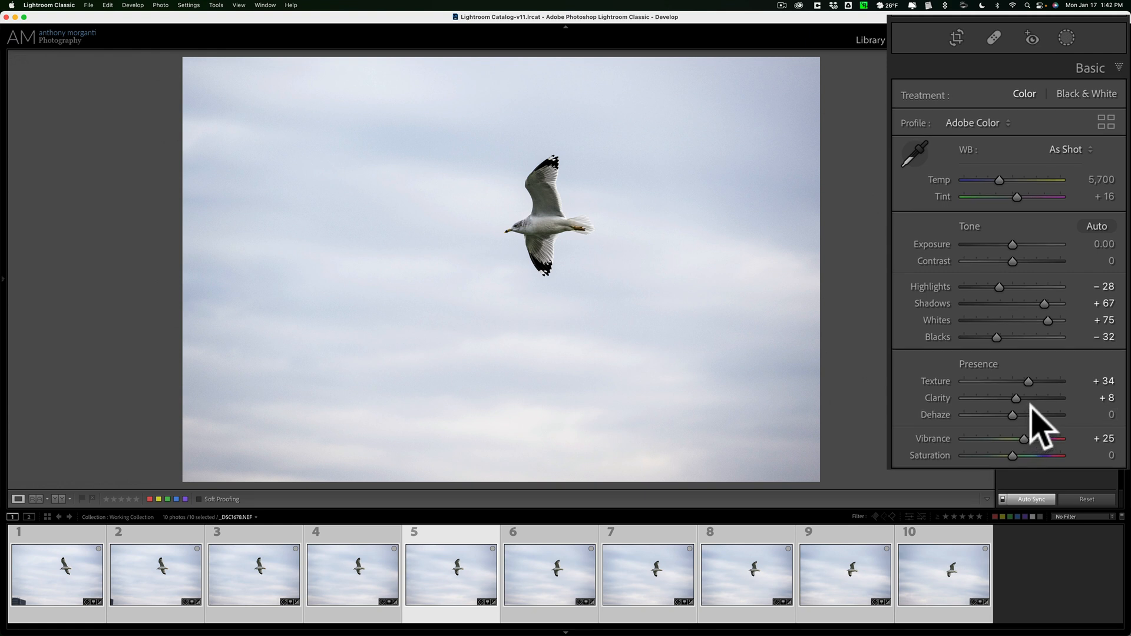
Set Highlights −28, Shadows +67, Whites +75, Blacks −32, Texture +34, Clarity +8, Vibrance +25.
left_click(912, 39)
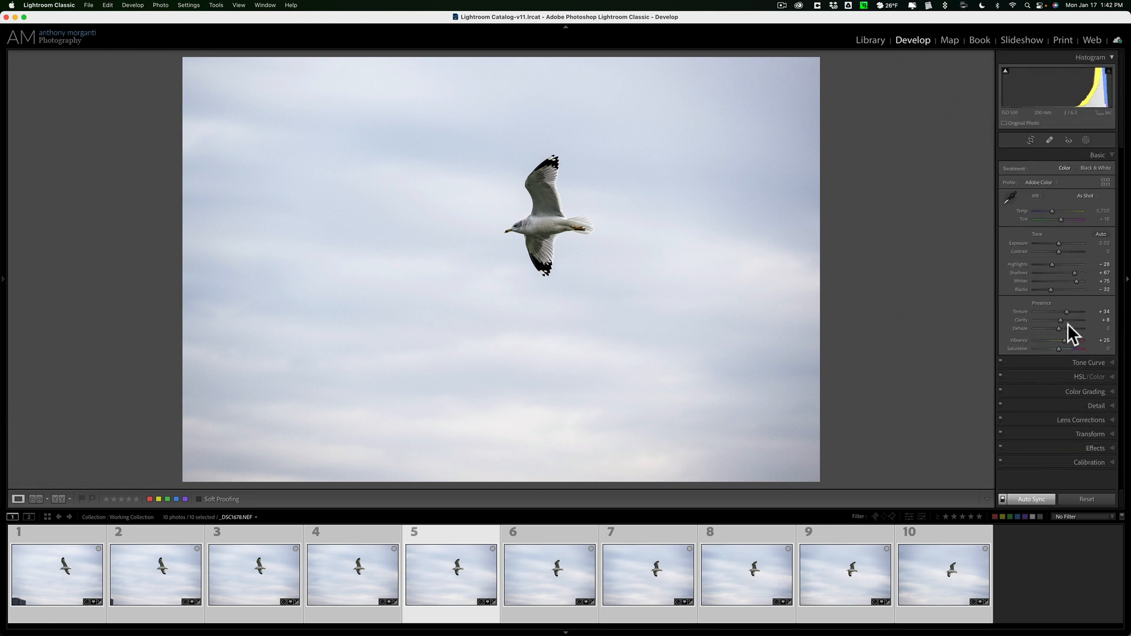
mouse_move(1071, 244)
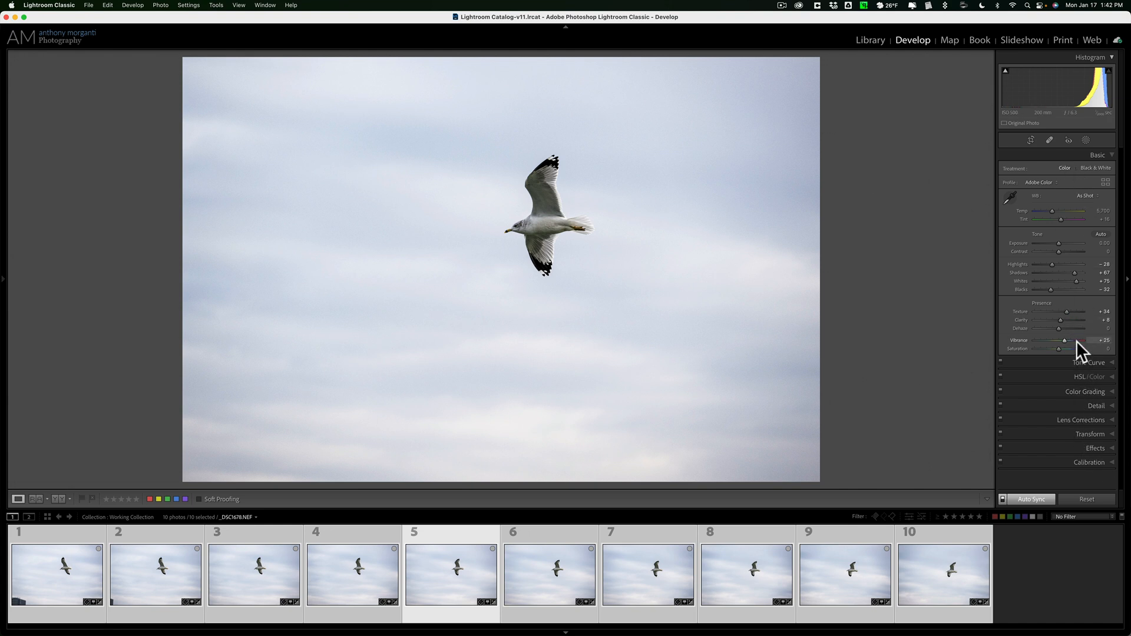
mouse_move(1069, 437)
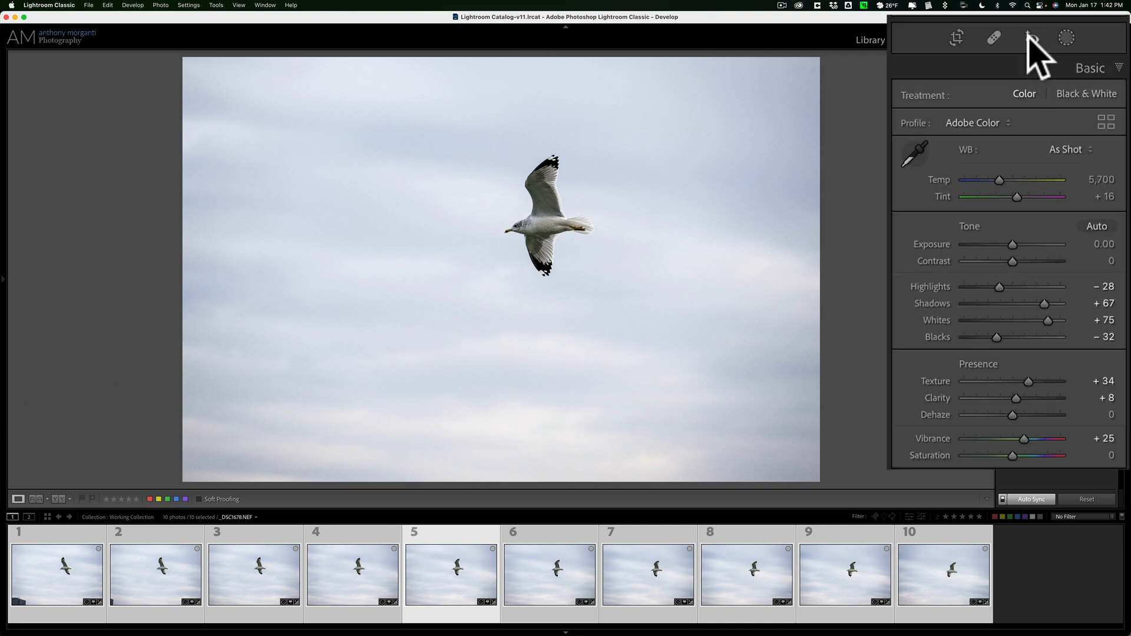
mouse_move(999, 51)
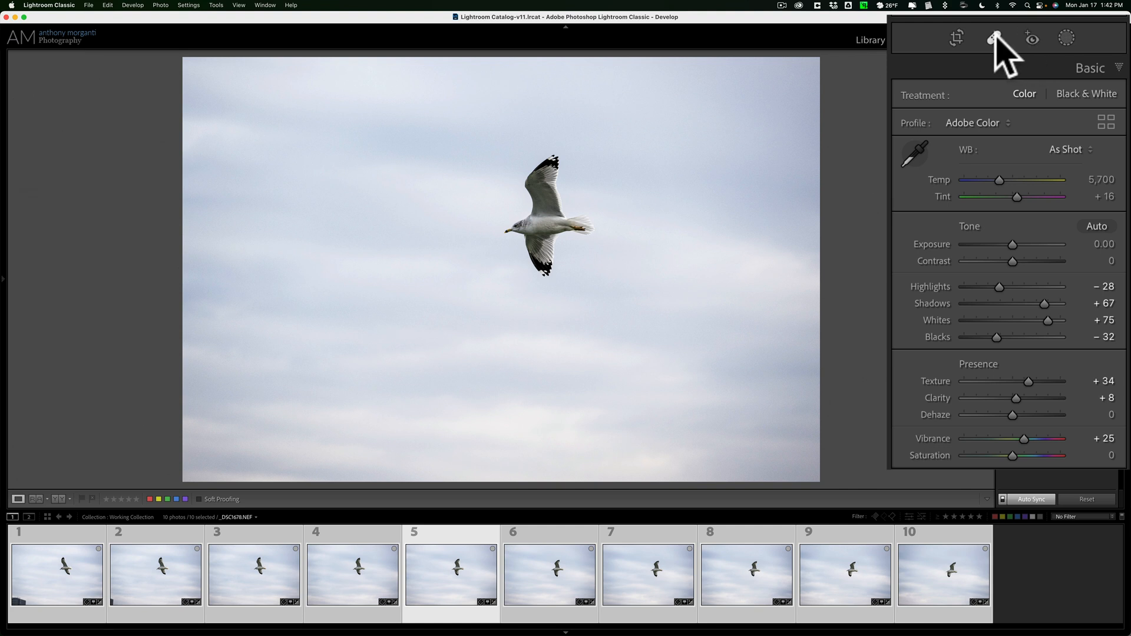
mouse_move(996, 39)
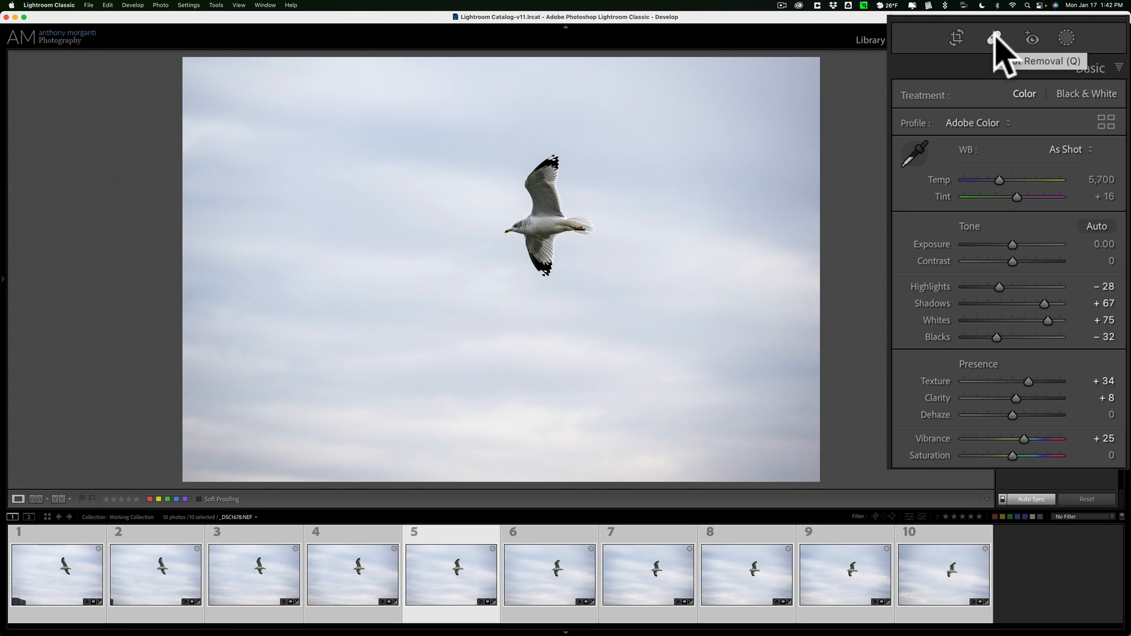
Tighten the Crop Overlay rectangle, apply it with Done, and view another cropped shot.
left_click(956, 38)
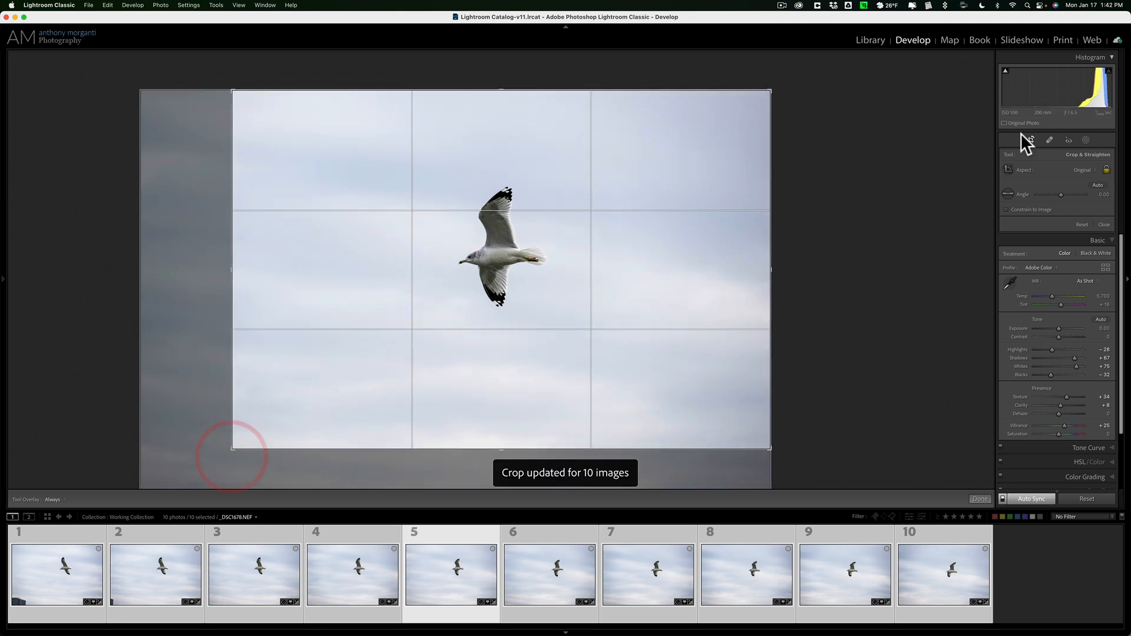
left_click(979, 498)
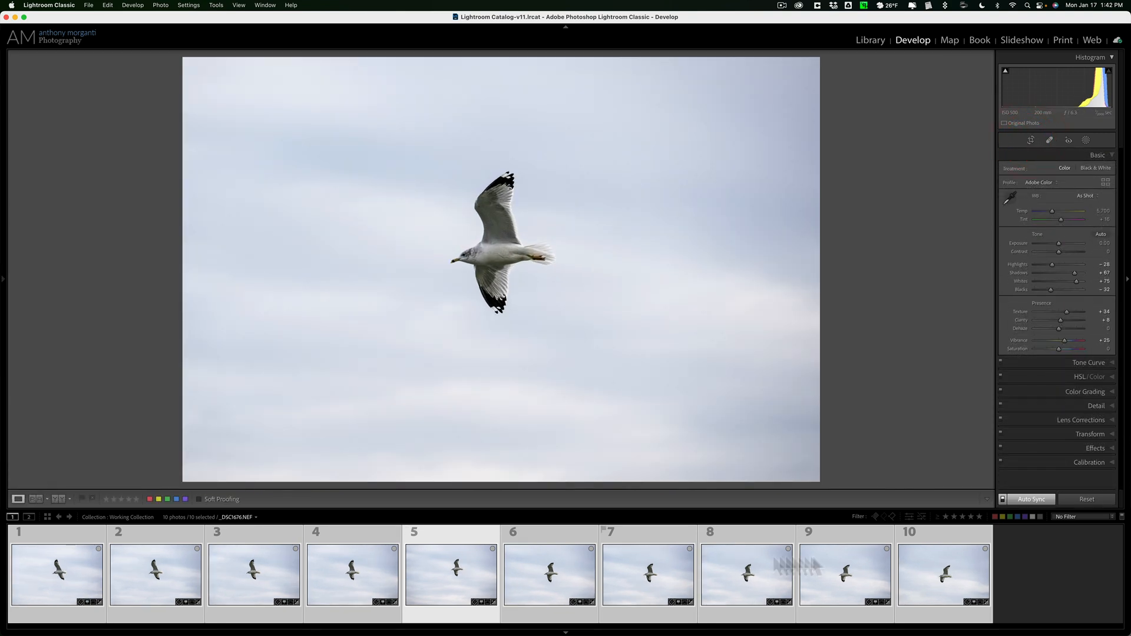
left_click(745, 574)
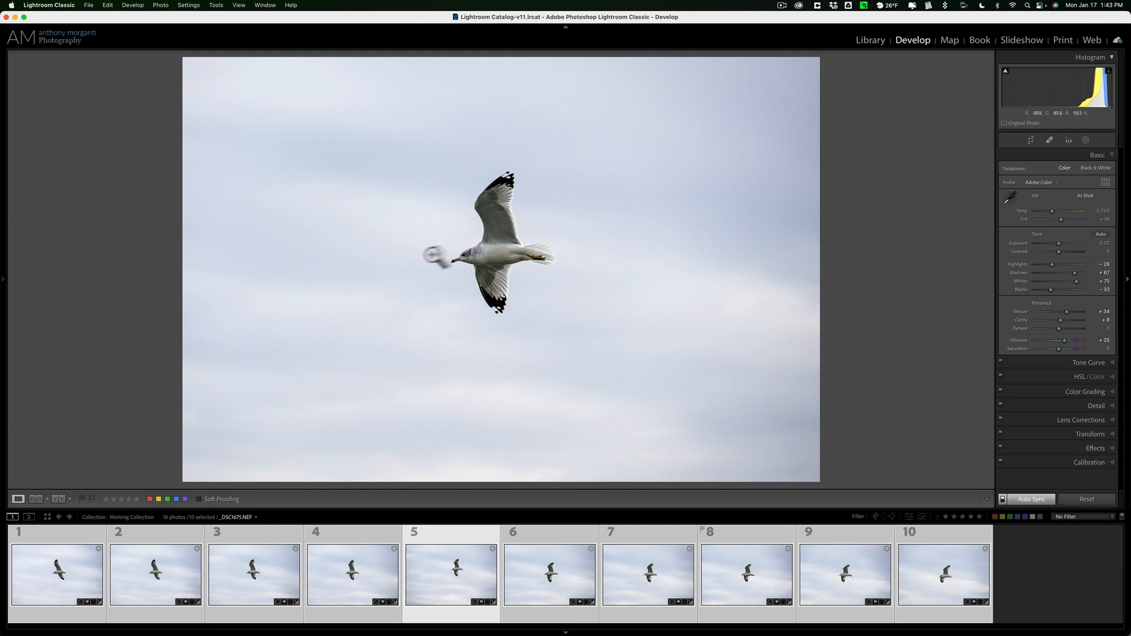
mouse_move(619, 227)
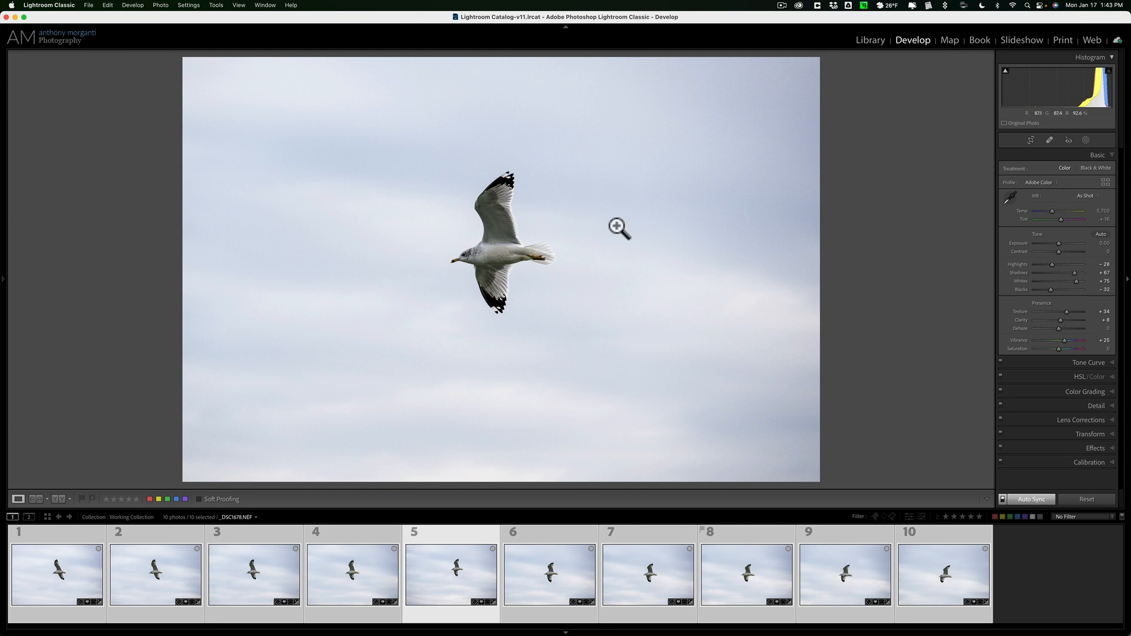
mouse_move(707, 326)
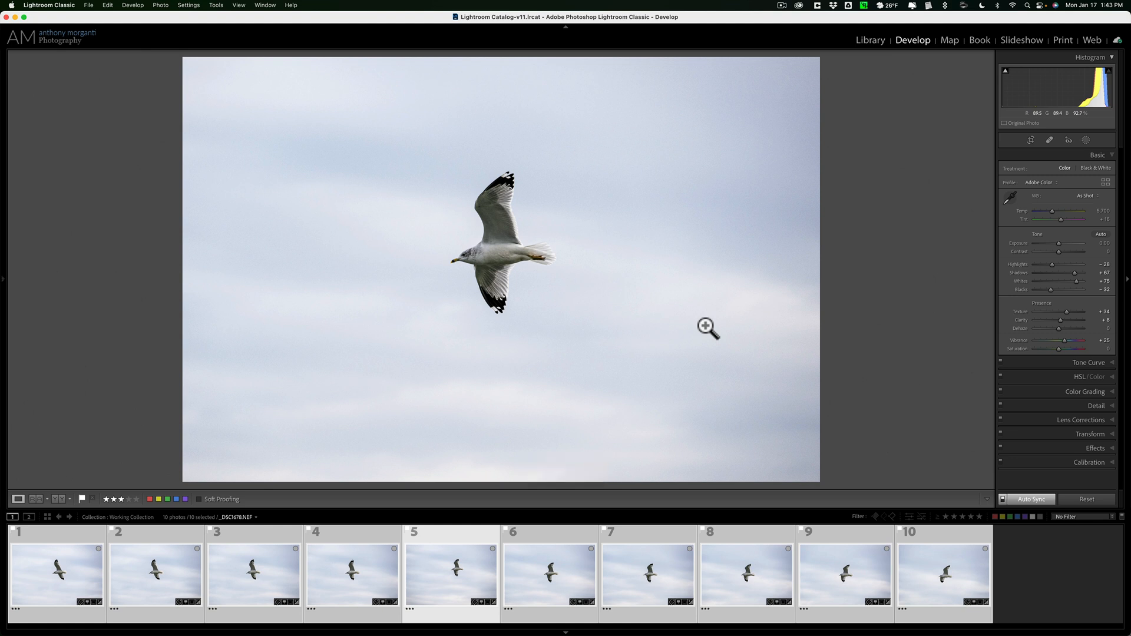
Apply a blue color label to the ten seagull photos.
key("6")
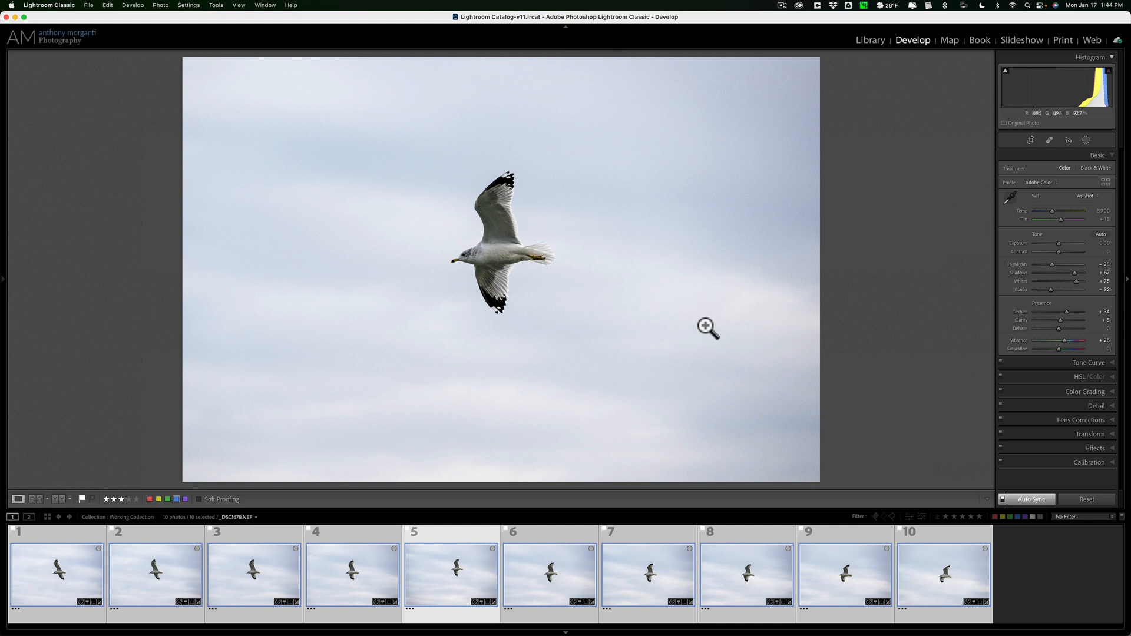
mouse_move(1029, 503)
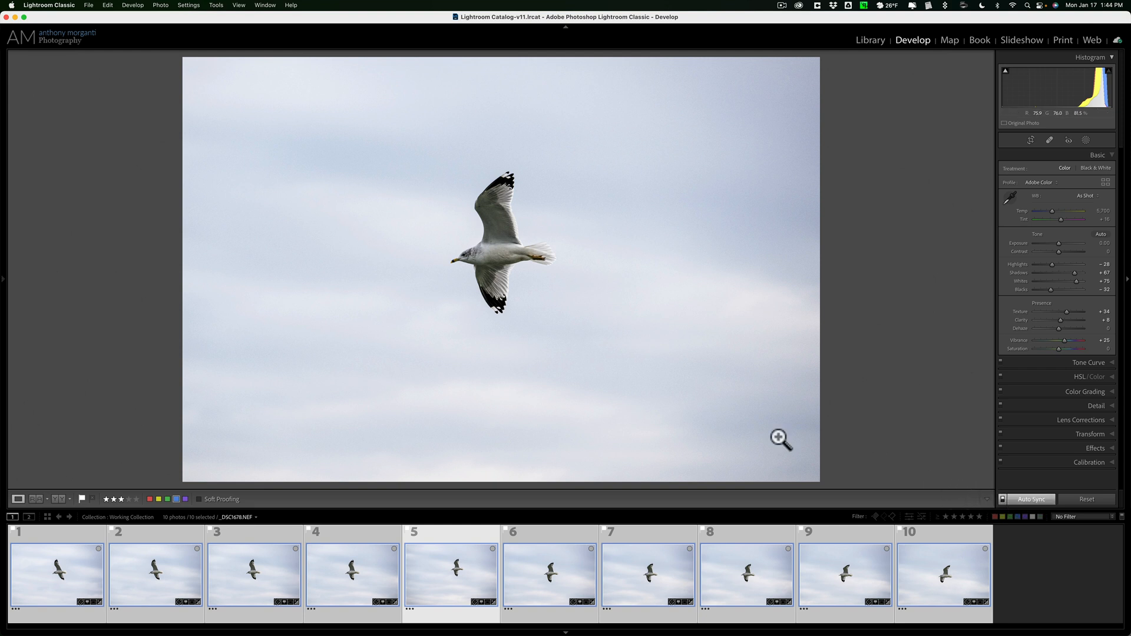
key("u")
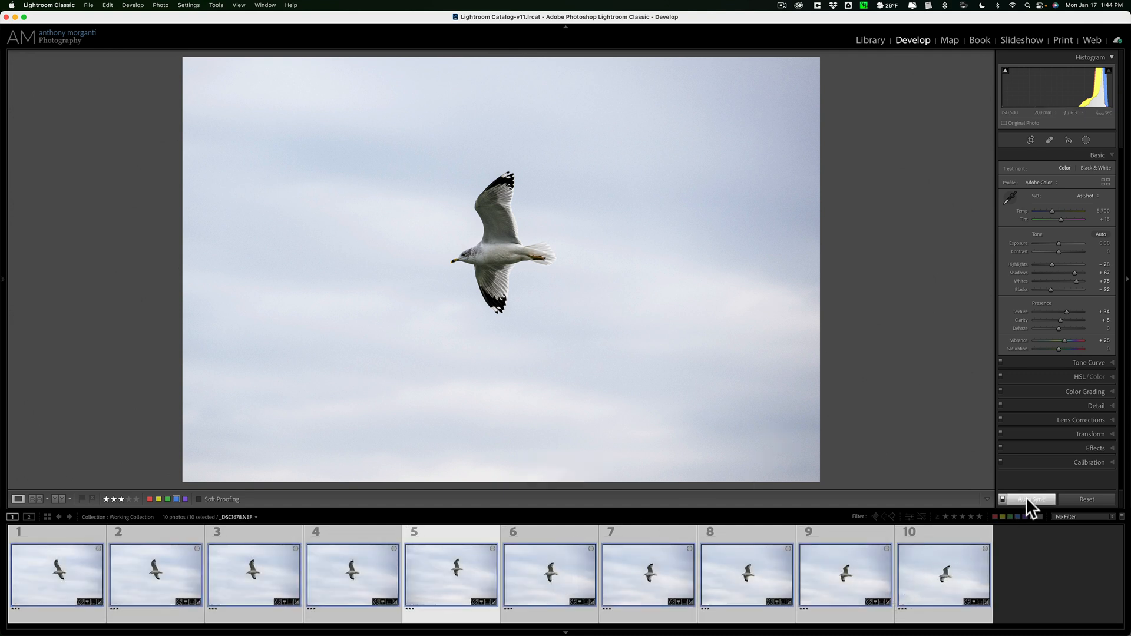
left_click(1031, 499)
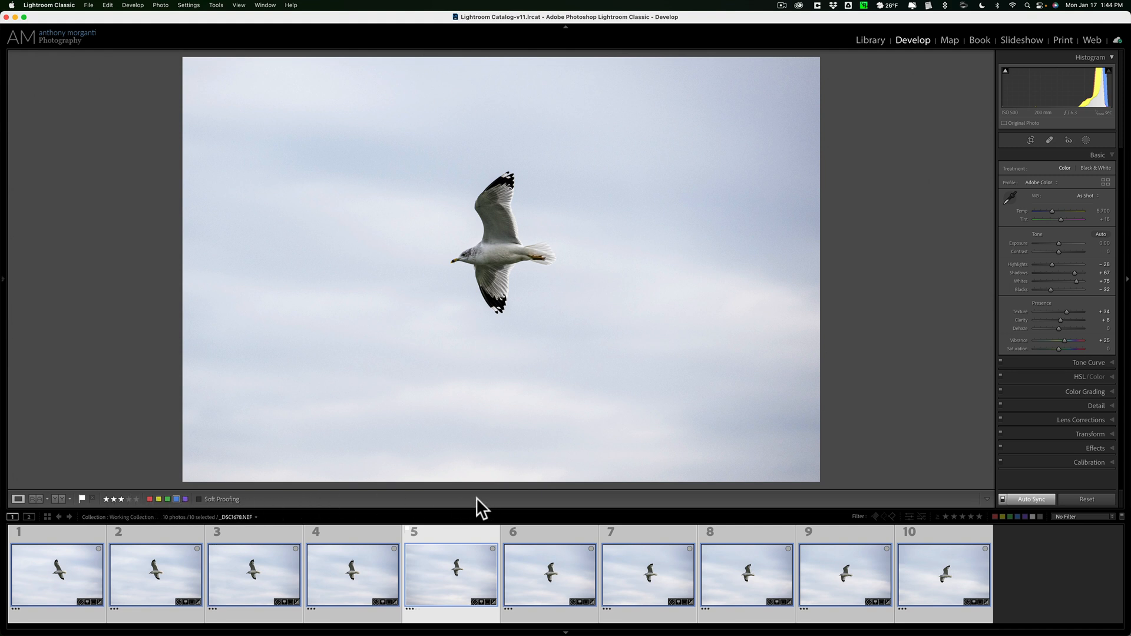
Hide and restore the toolbar, then reset the seagull photos to zero stars.
key("t")
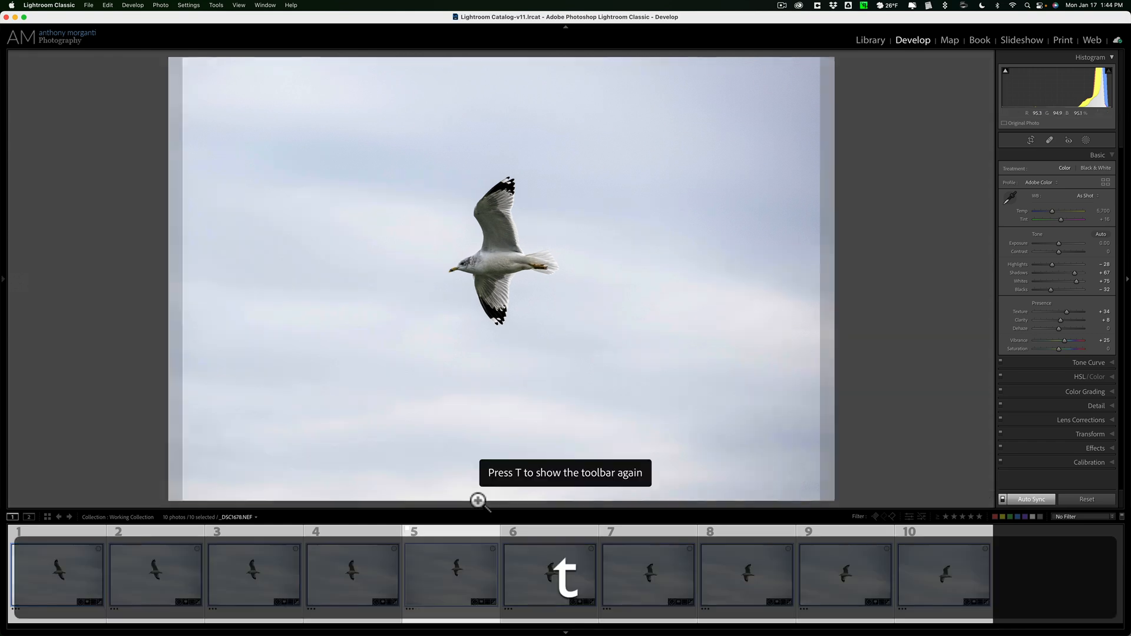
key("t")
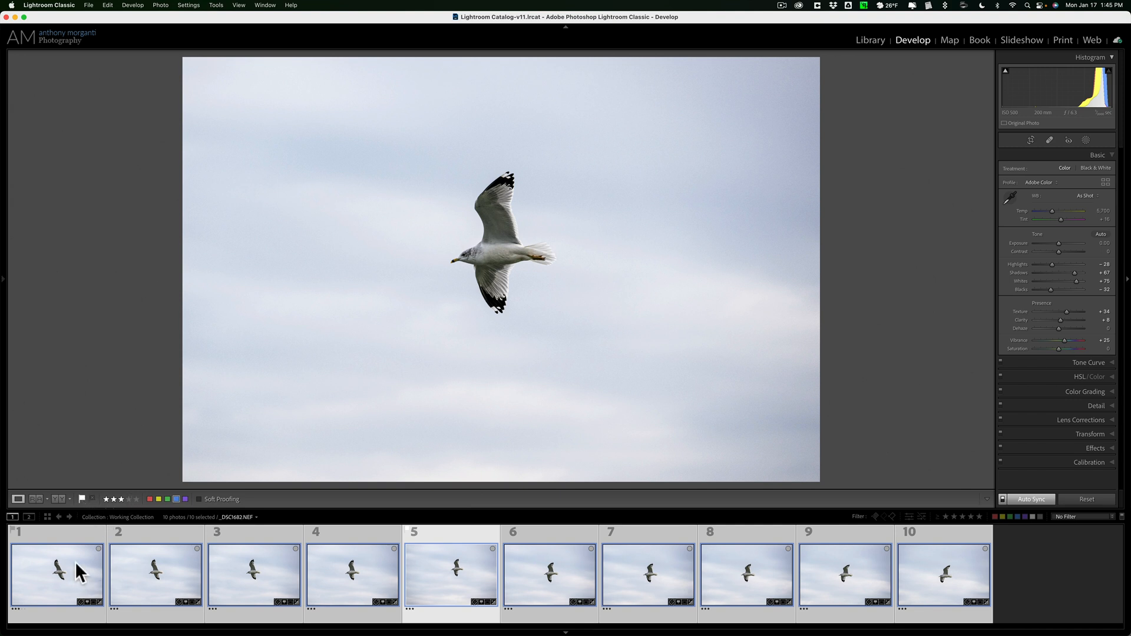
mouse_move(79, 573)
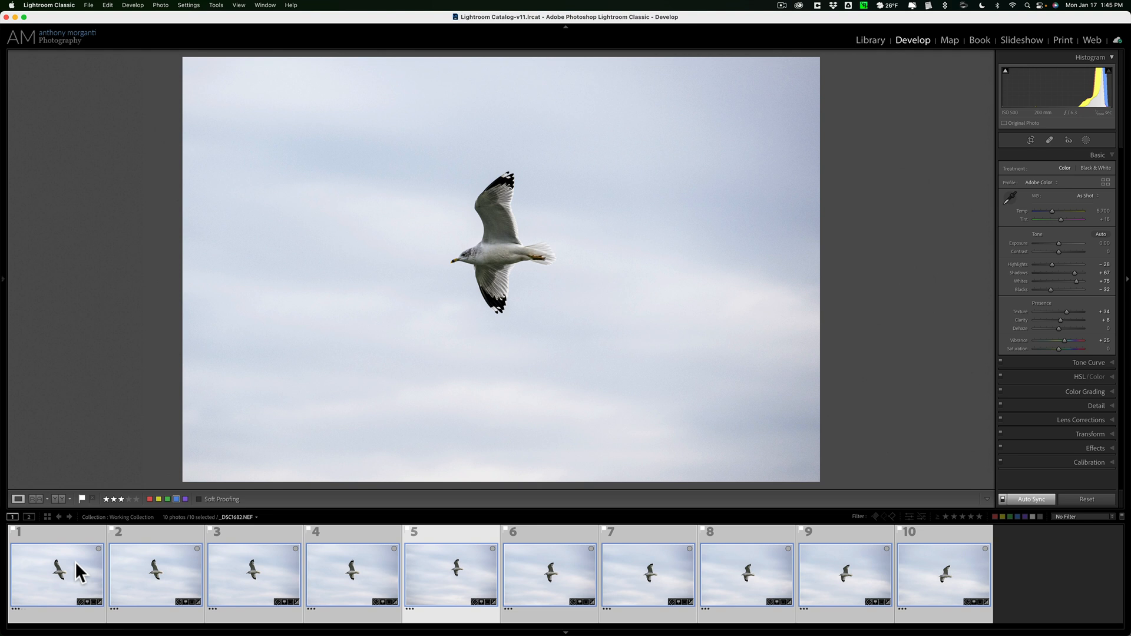
key("0")
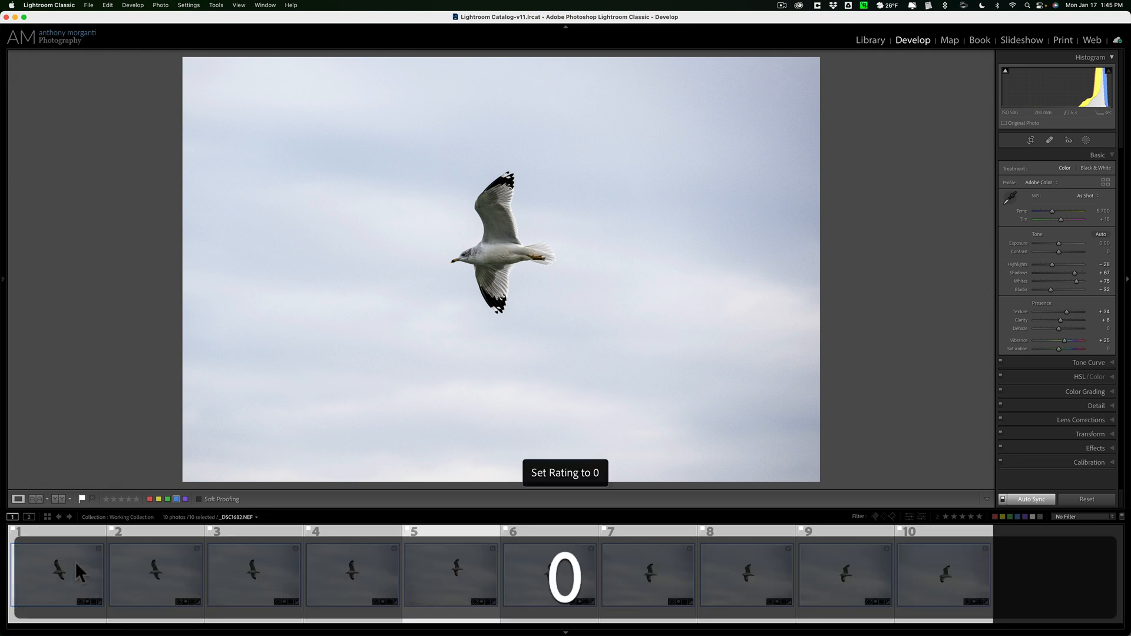